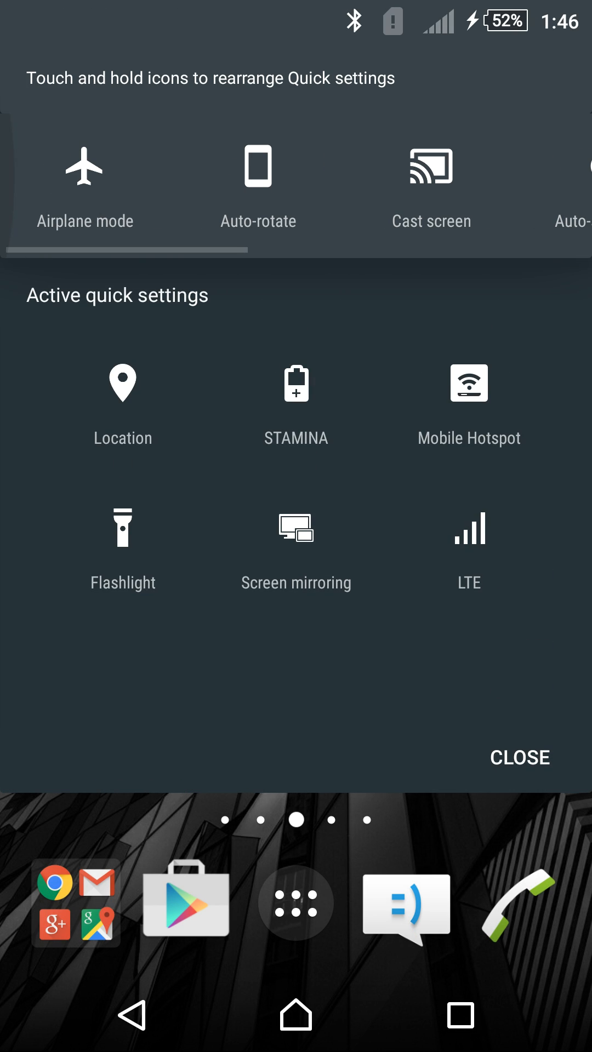
- Move the NFC and Mobile data tiles into the active quick settings
scroll(right, 3)
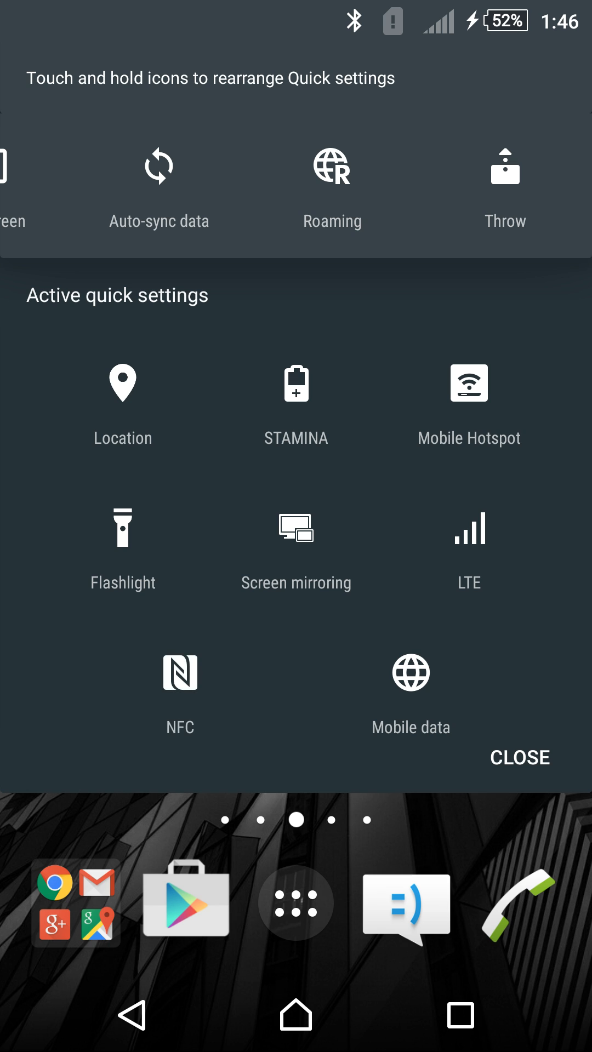
scroll(left, 3)
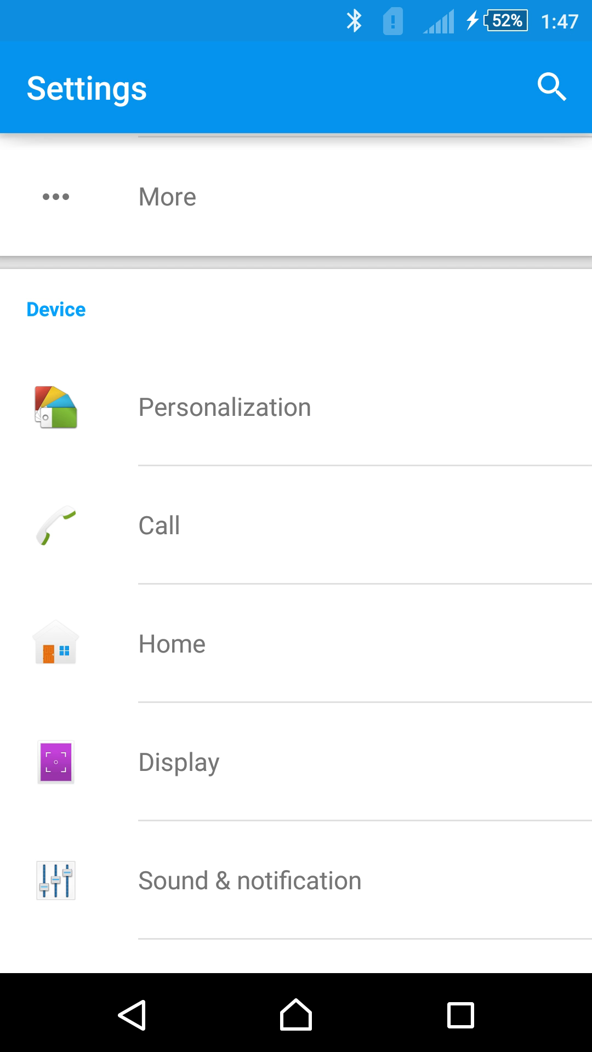
- View the Data usage summary, then open More wireless settings showing NFC off
scroll(down, 3)
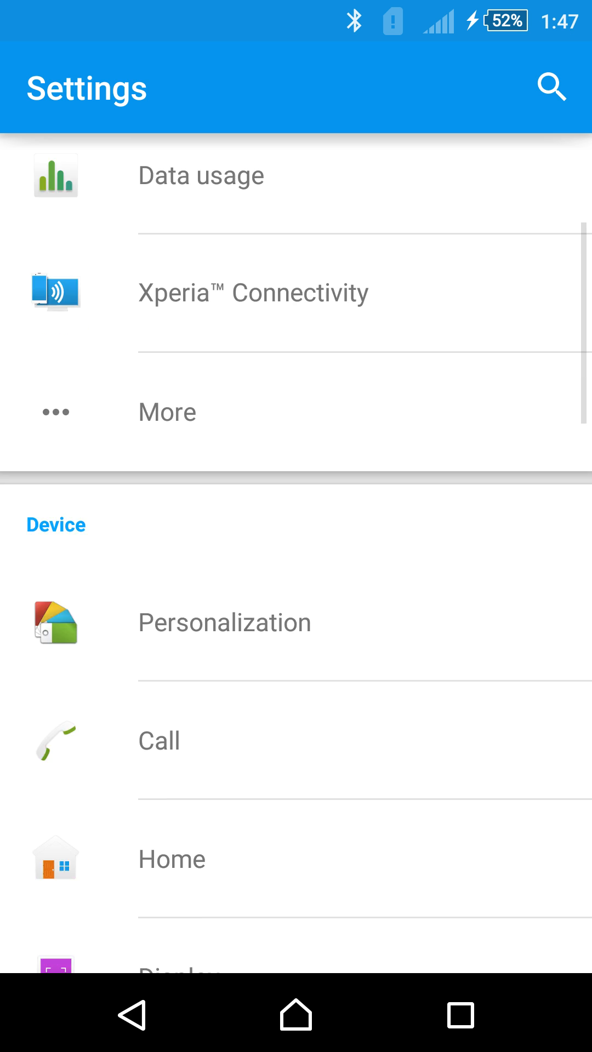
scroll(down, 3)
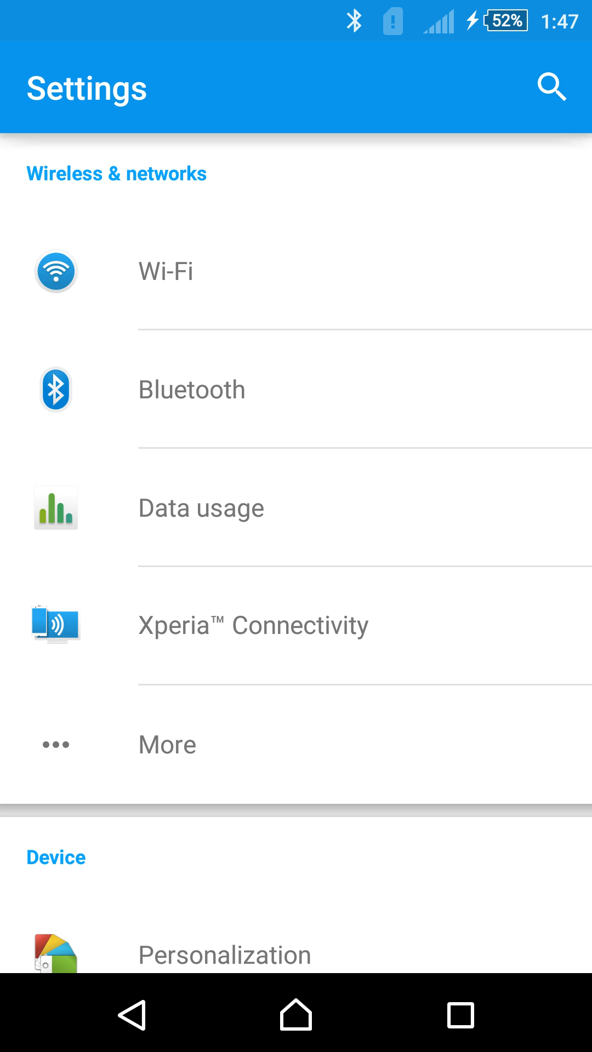
click(201, 507)
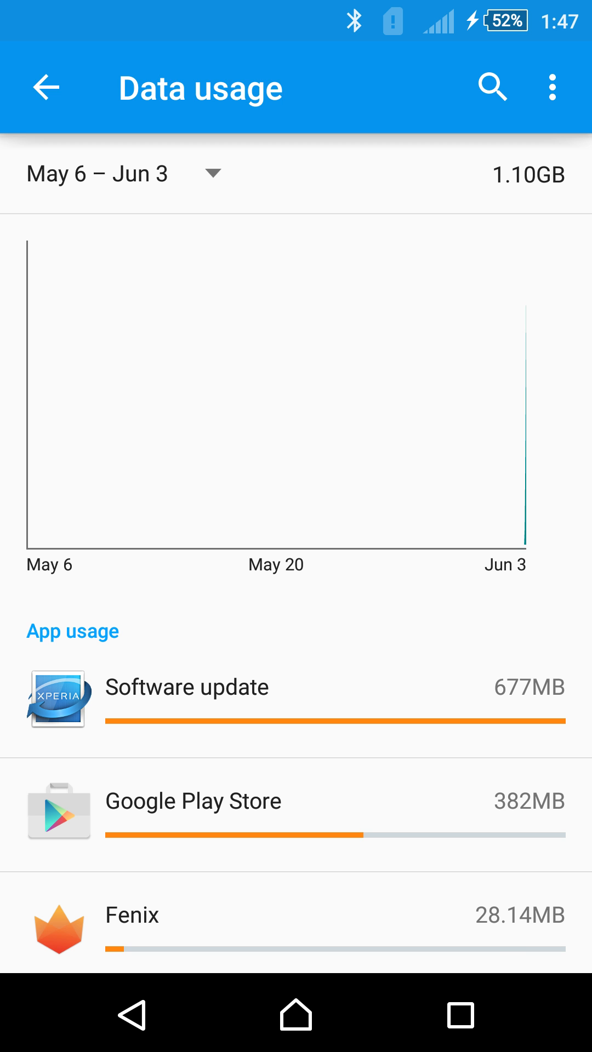
click(48, 87)
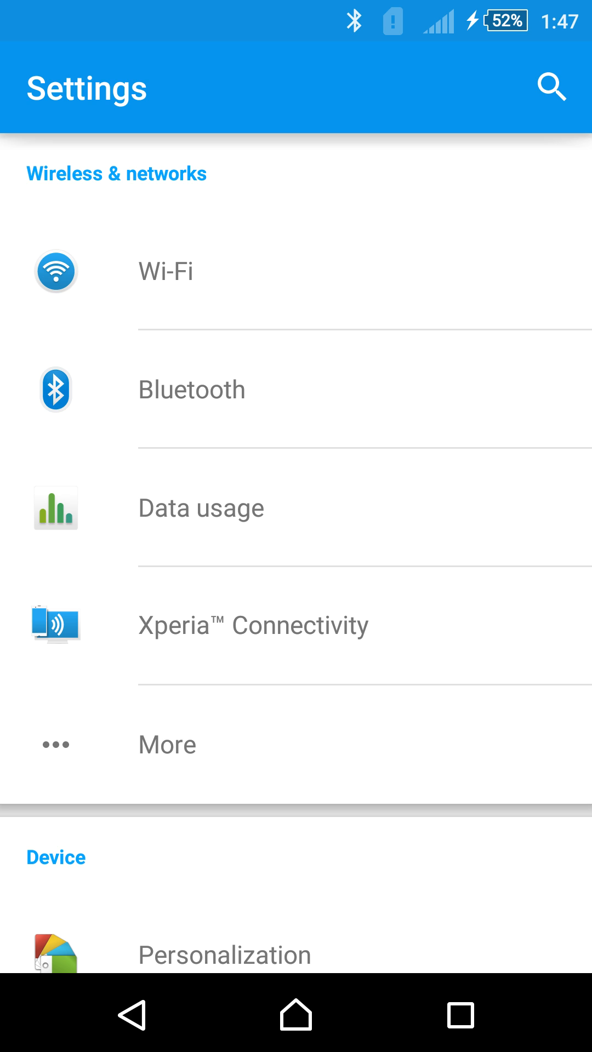
click(167, 743)
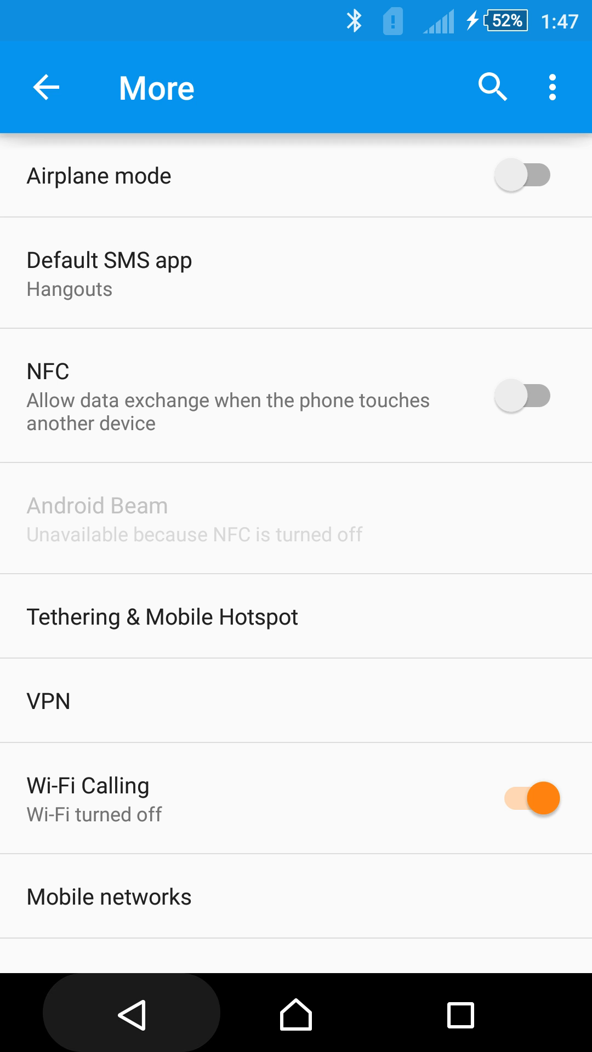
- Uncheck Alarm, Bluetooth and Wi-Fi icons, keep Battery and Time, and review clock styles
click(47, 88)
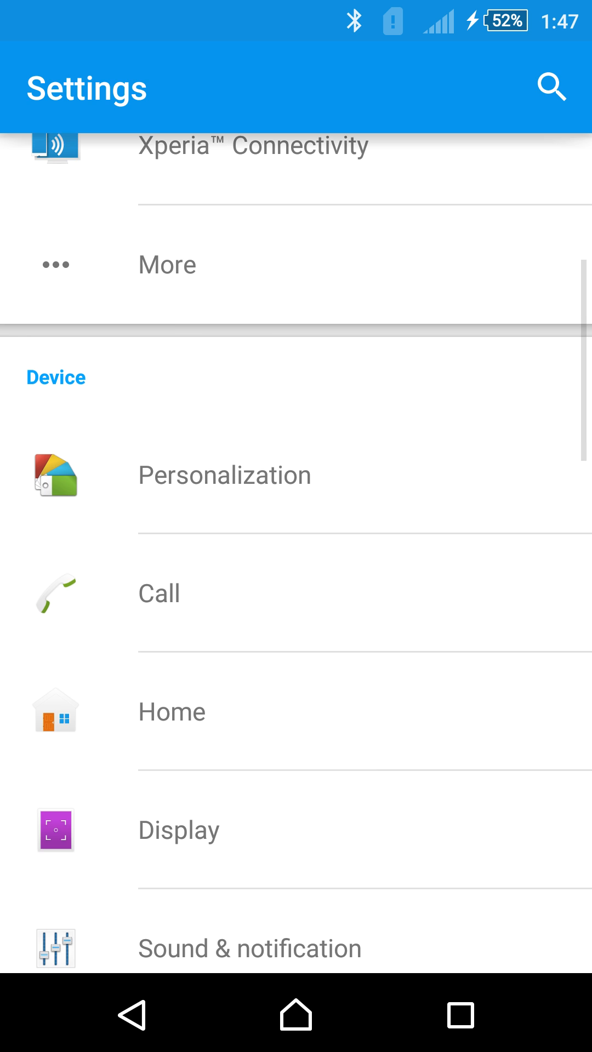
click(224, 475)
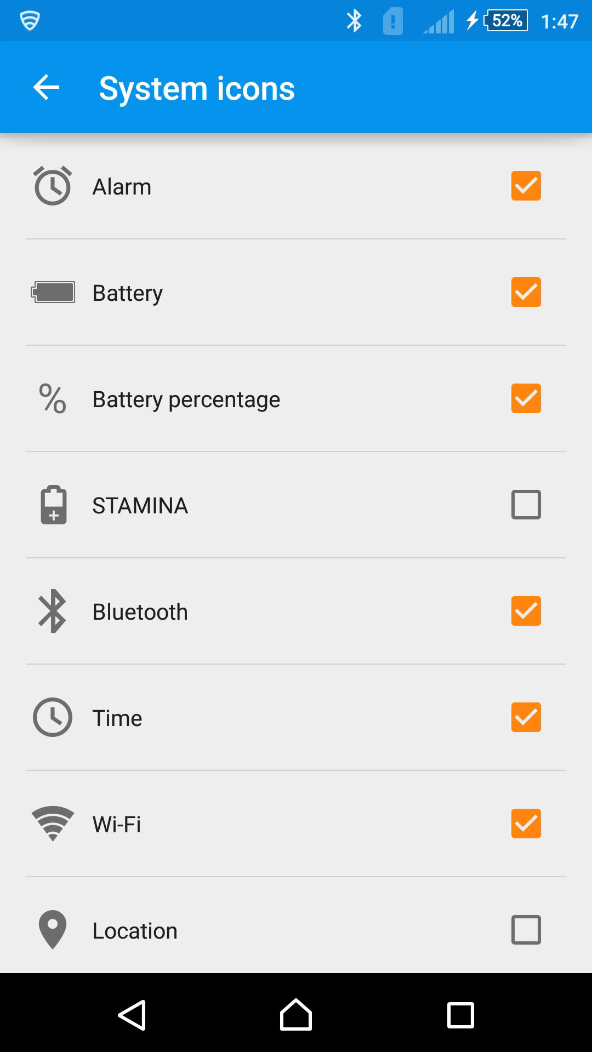
click(526, 292)
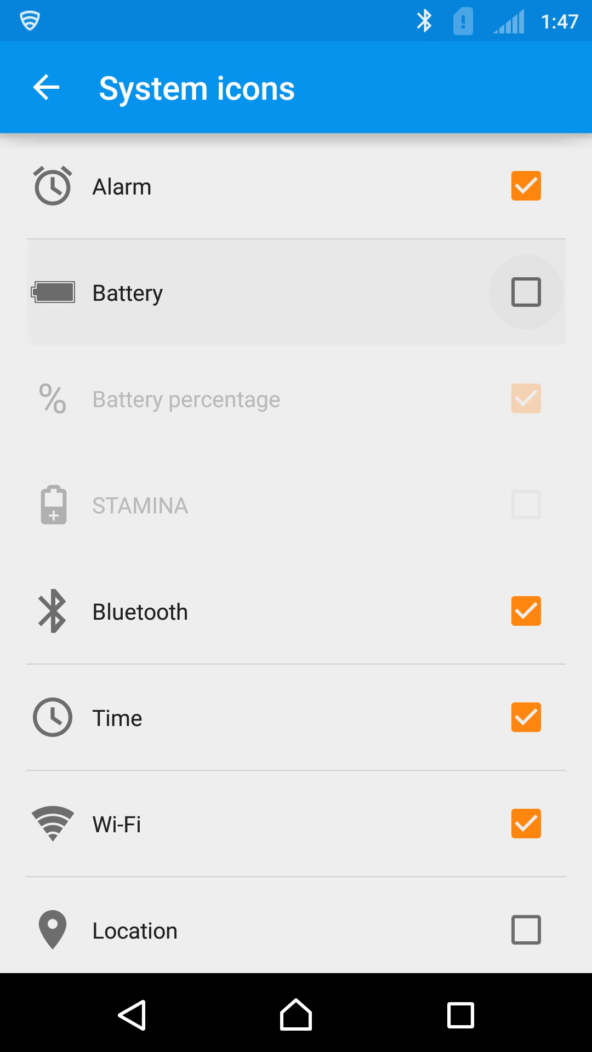
click(526, 185)
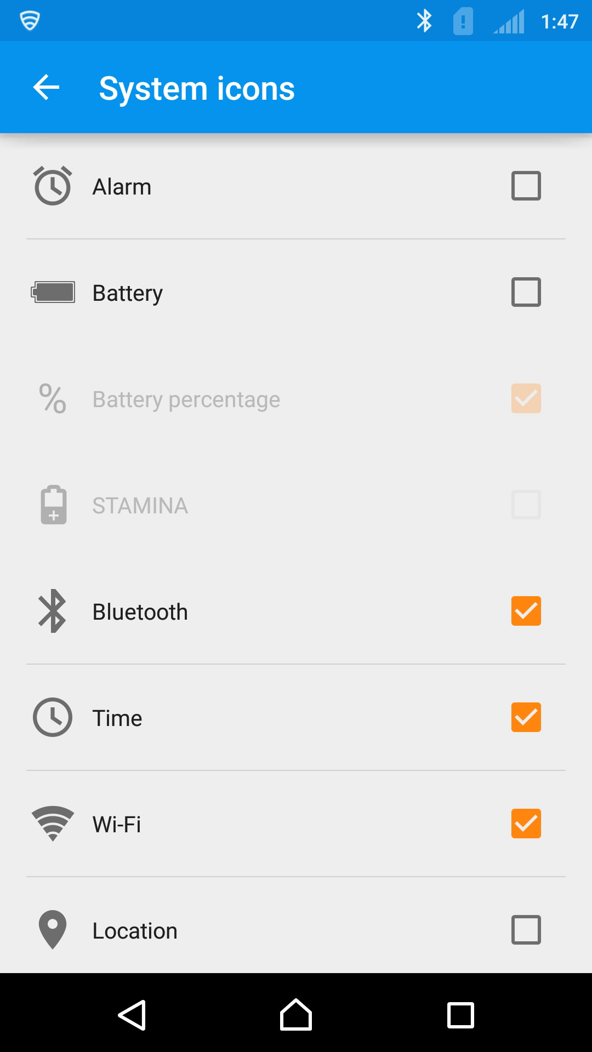
click(526, 612)
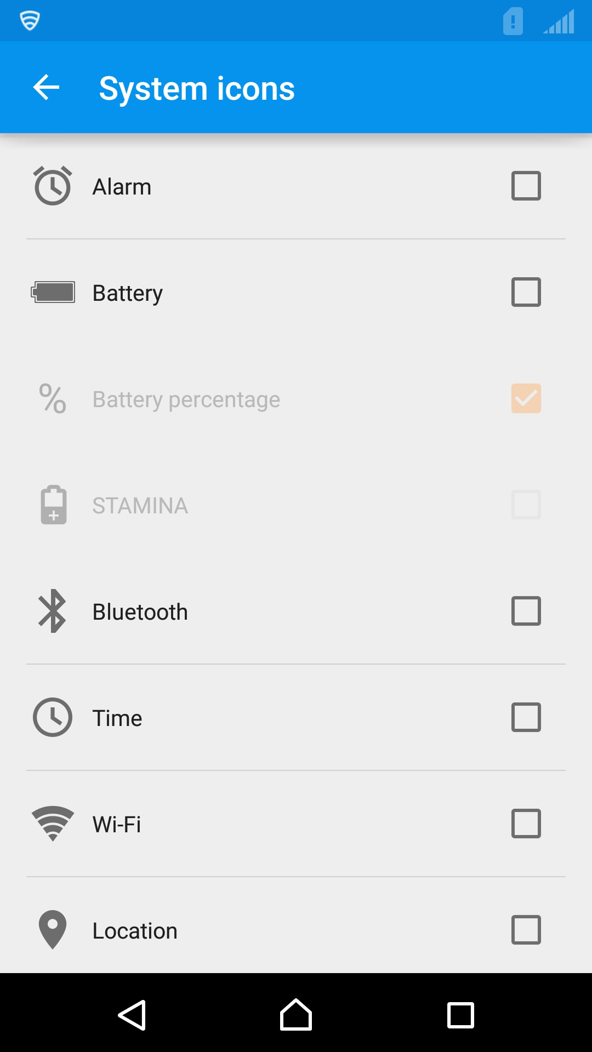
click(525, 292)
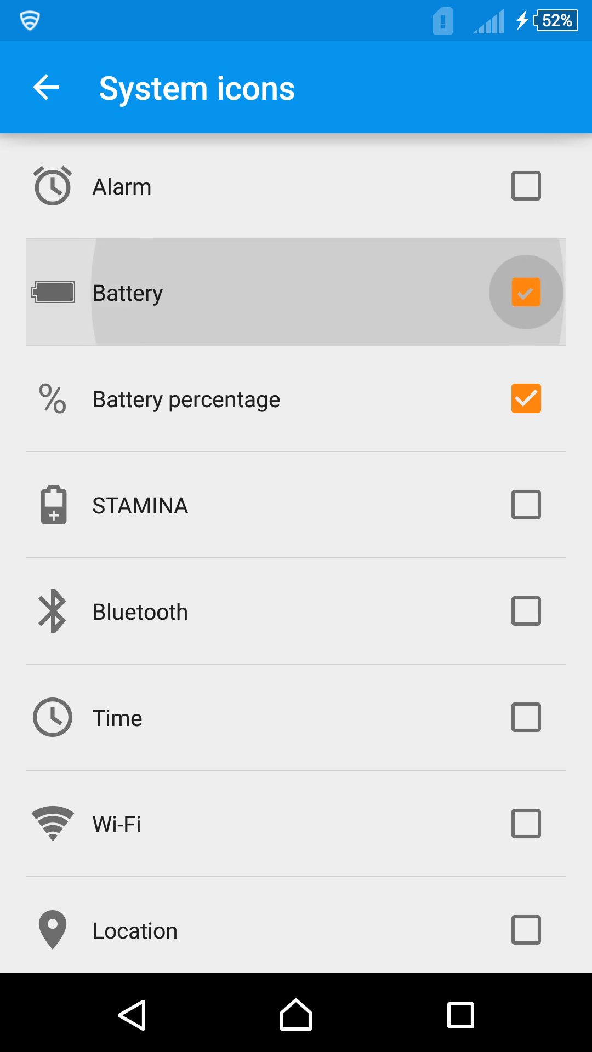
click(526, 717)
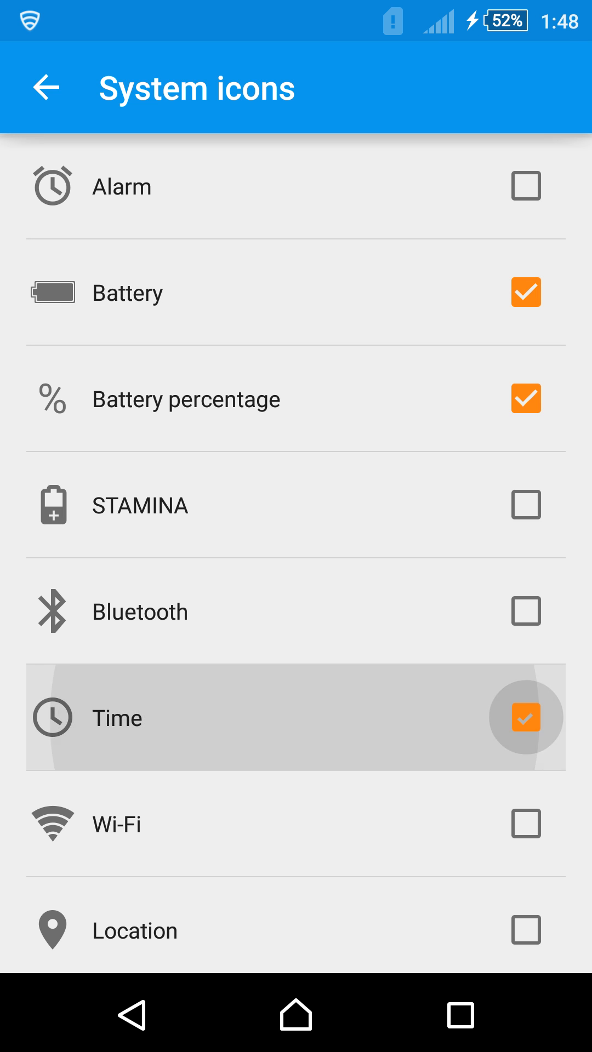
click(525, 717)
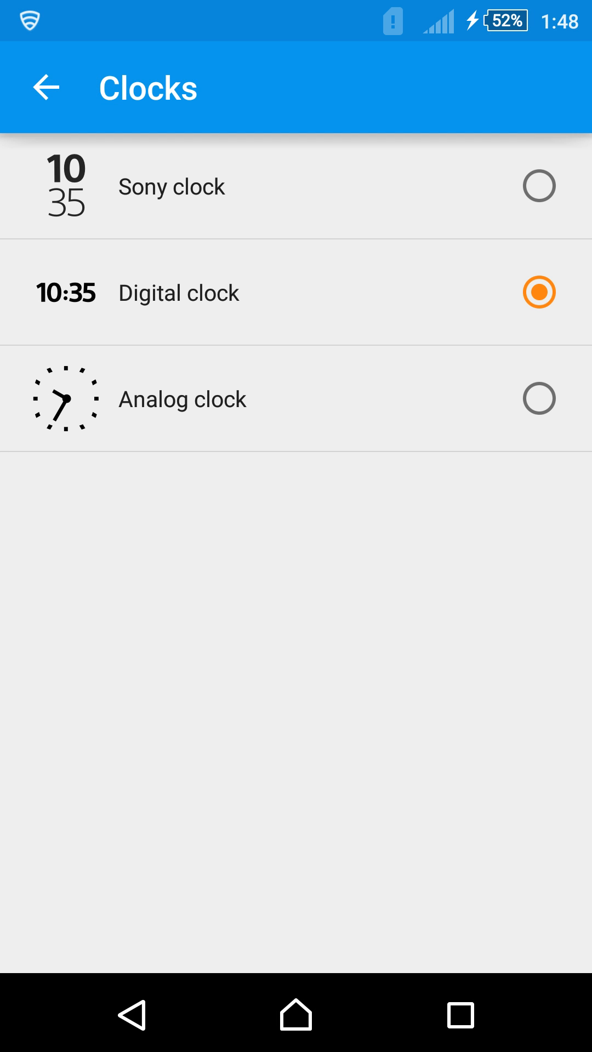
click(47, 87)
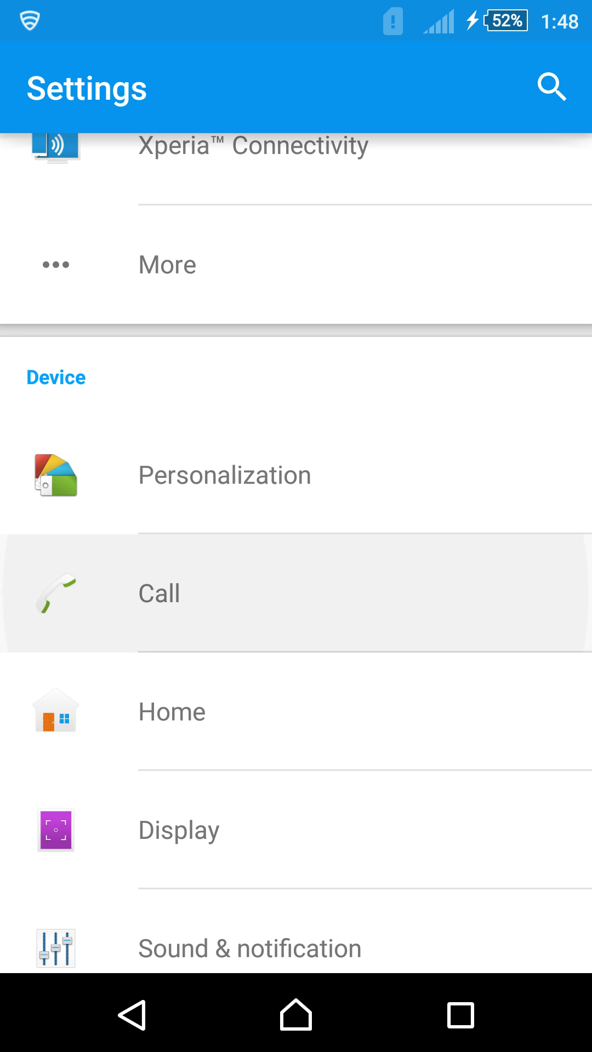
click(159, 593)
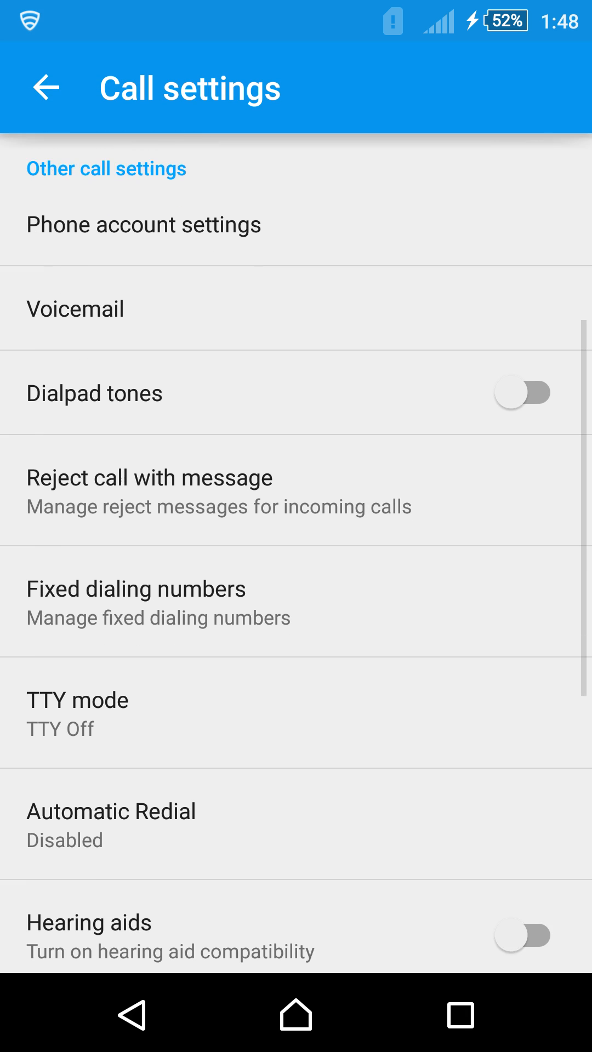
scroll(down, 3)
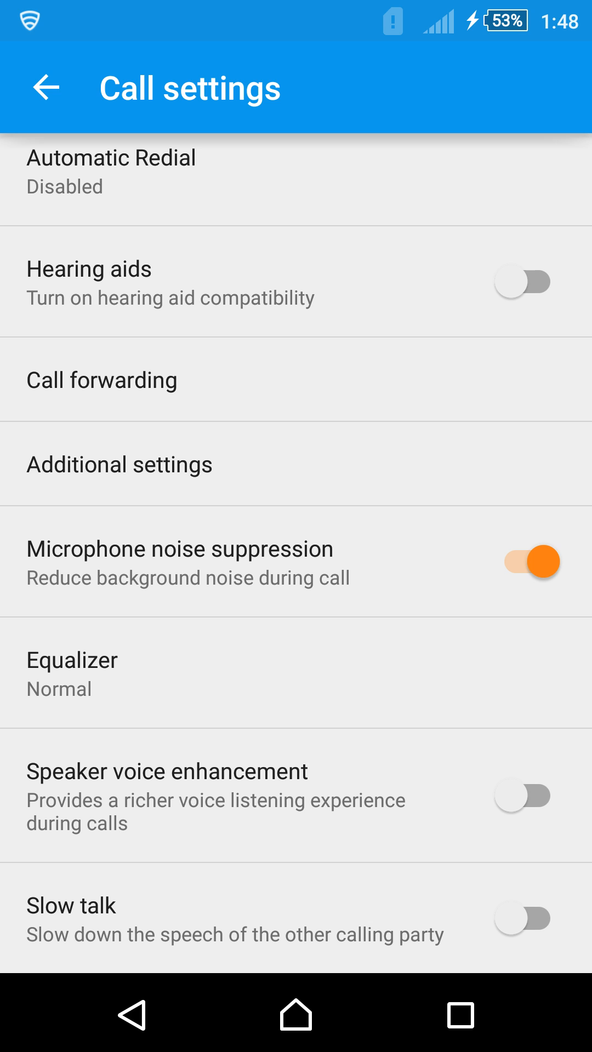
click(47, 87)
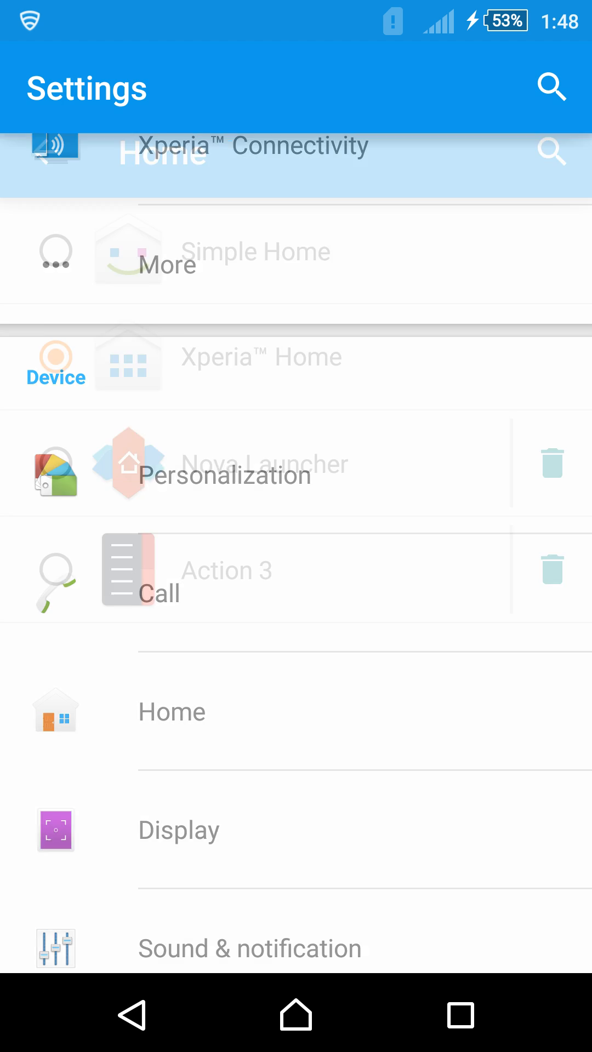
click(171, 711)
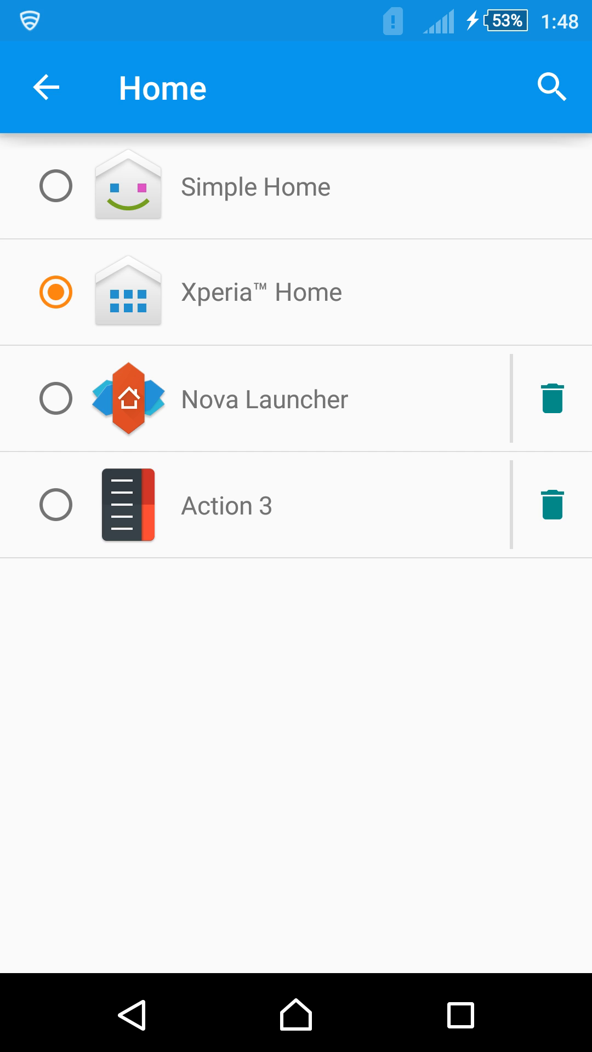
click(47, 87)
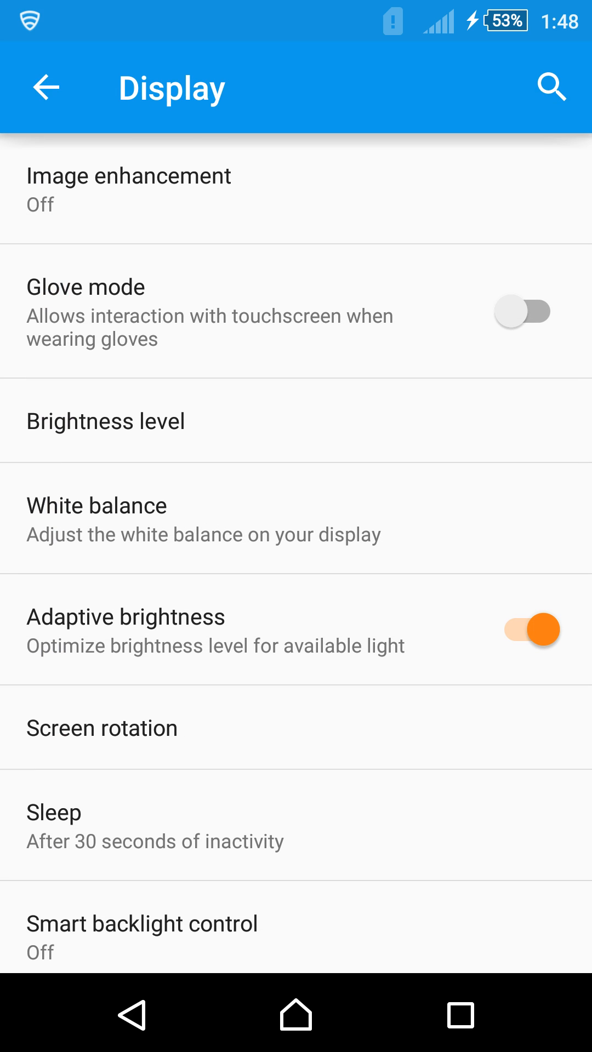
scroll(down, 3)
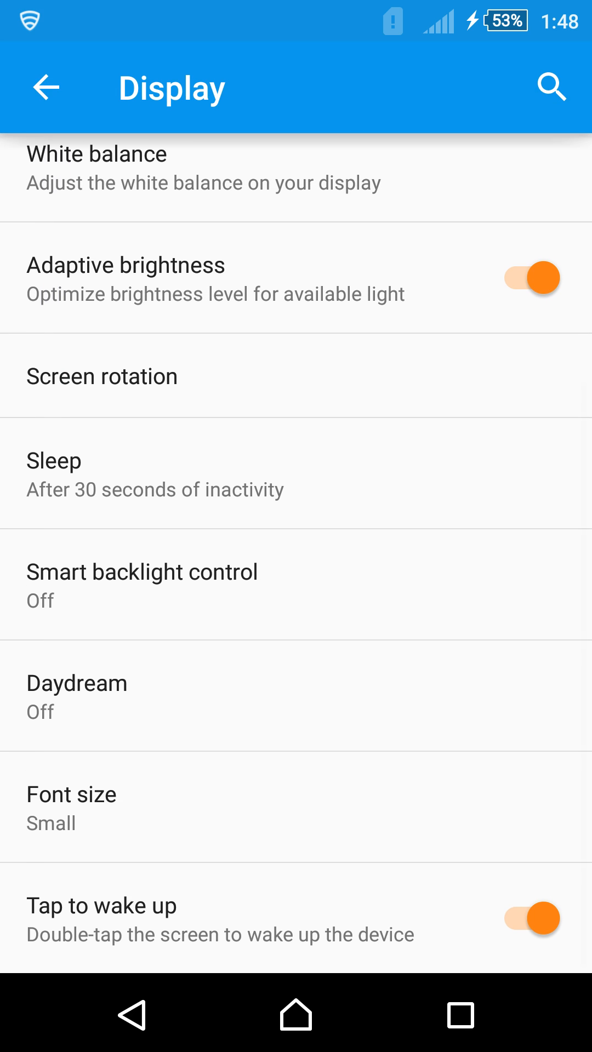
click(45, 87)
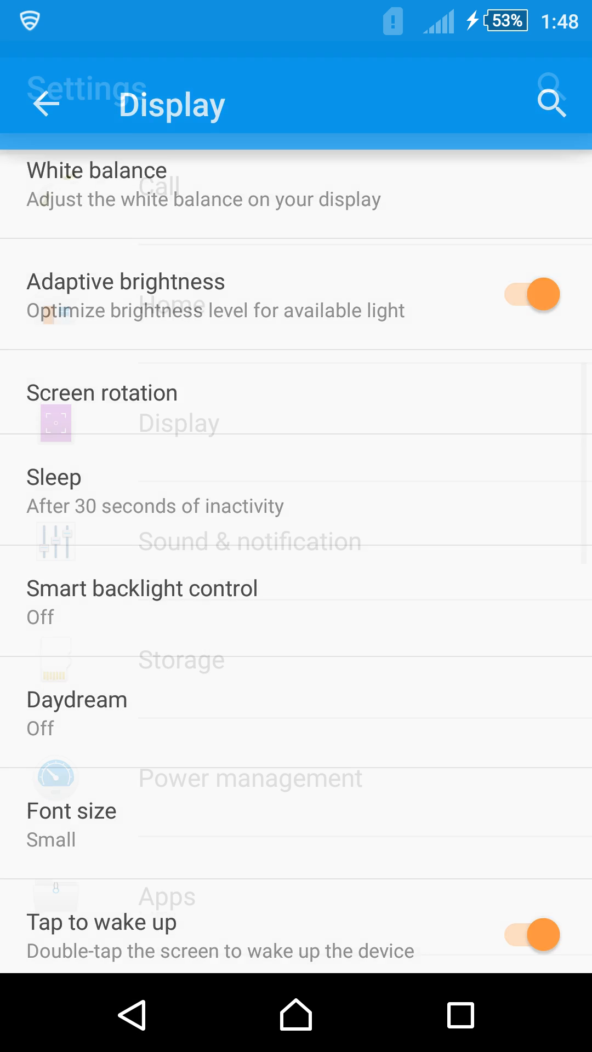
click(46, 104)
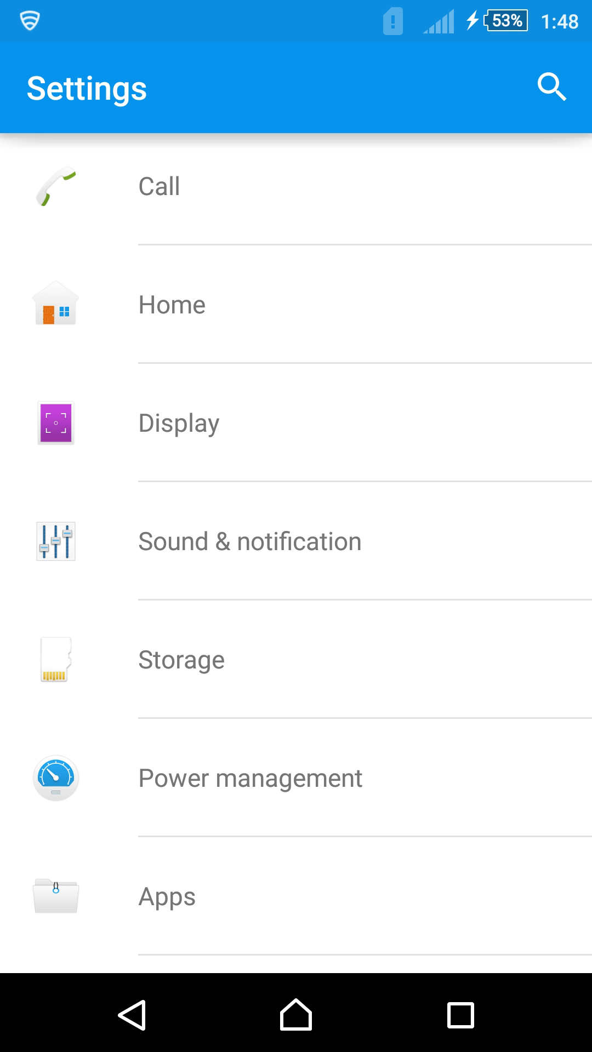
scroll(down, 3)
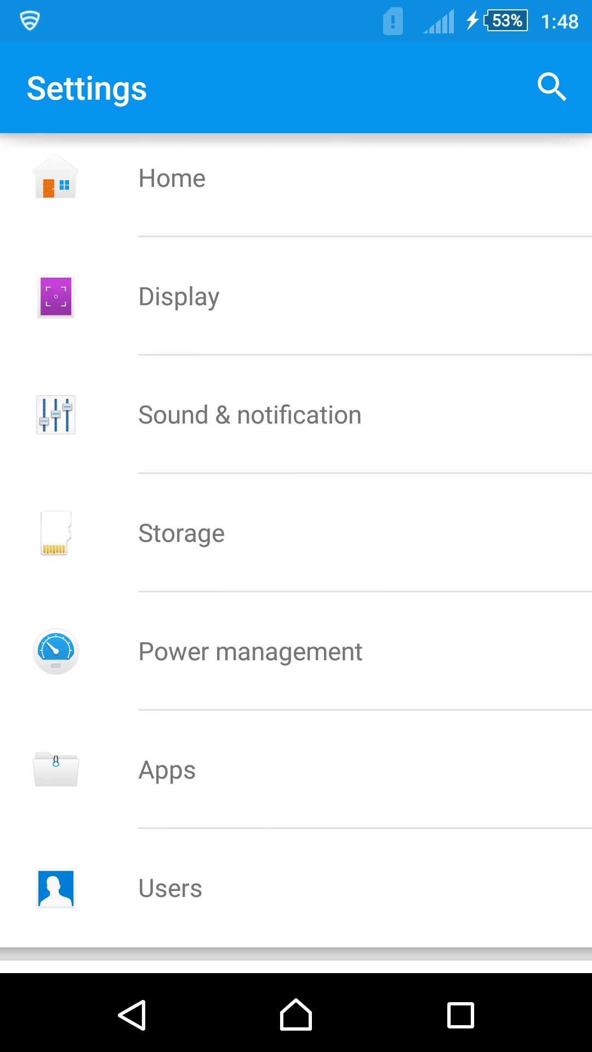
- Open Storage and scroll through the Device memory, SD card and USB storage figures
click(181, 533)
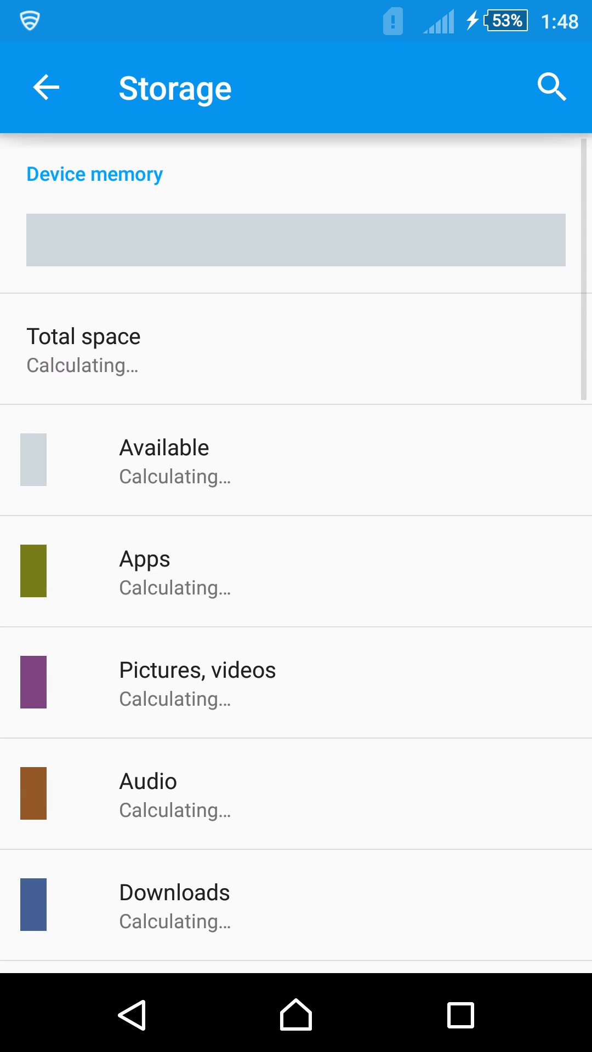
scroll(down, 3)
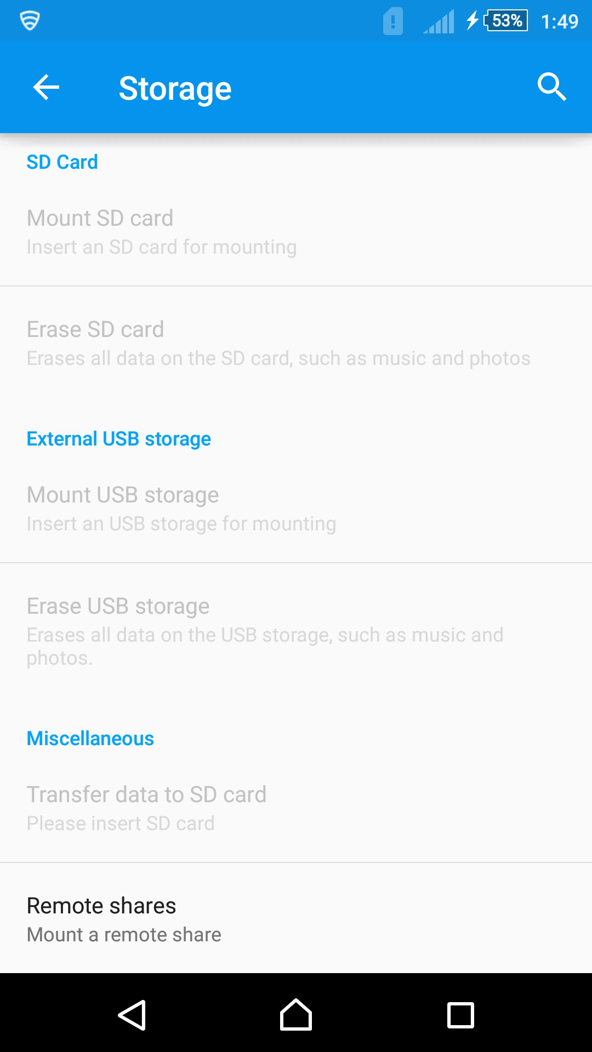
scroll(down, 3)
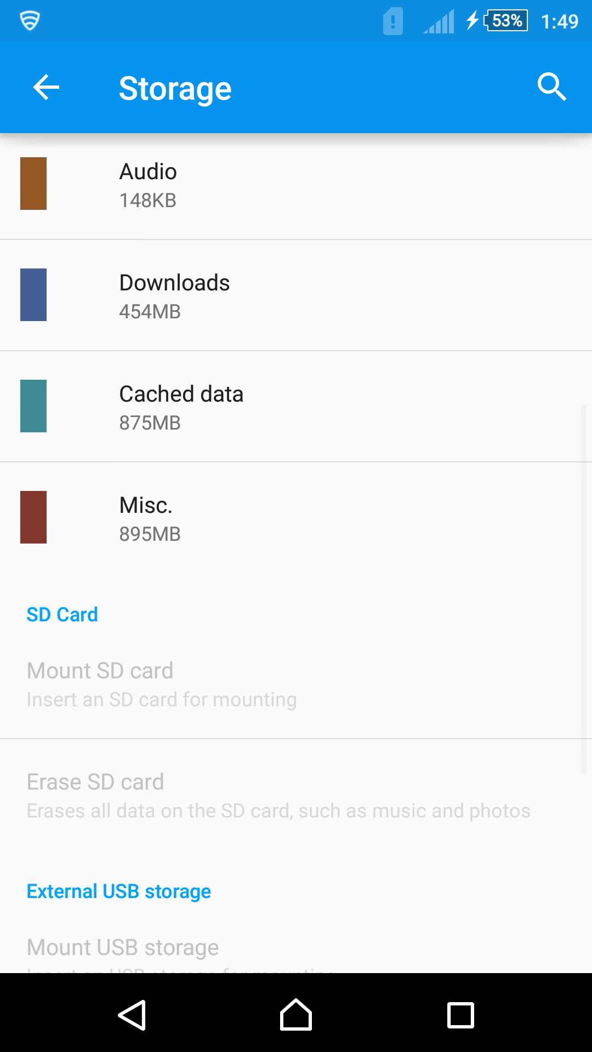
click(45, 87)
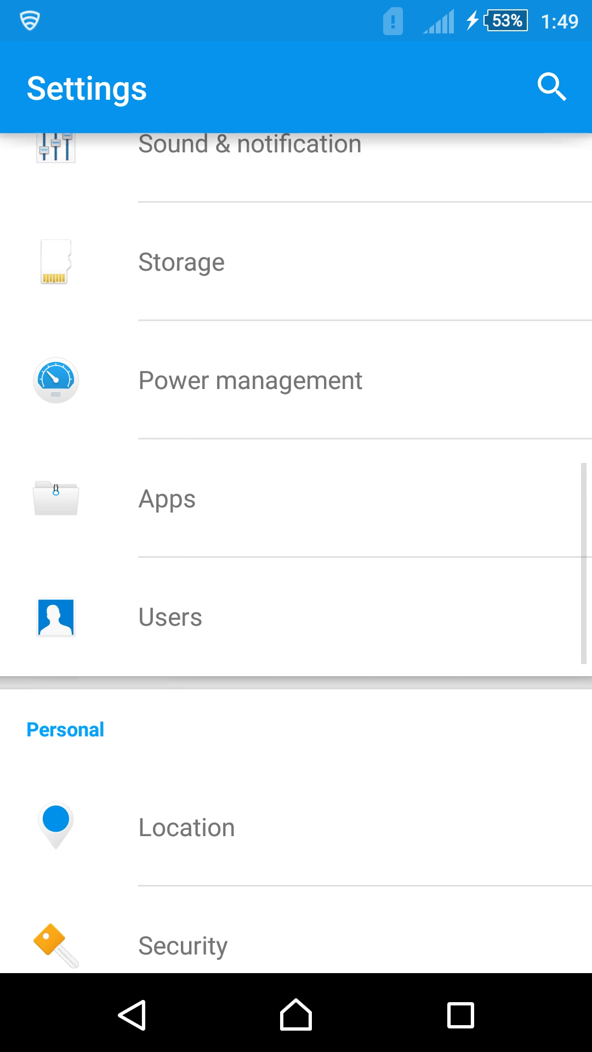
scroll(down, 3)
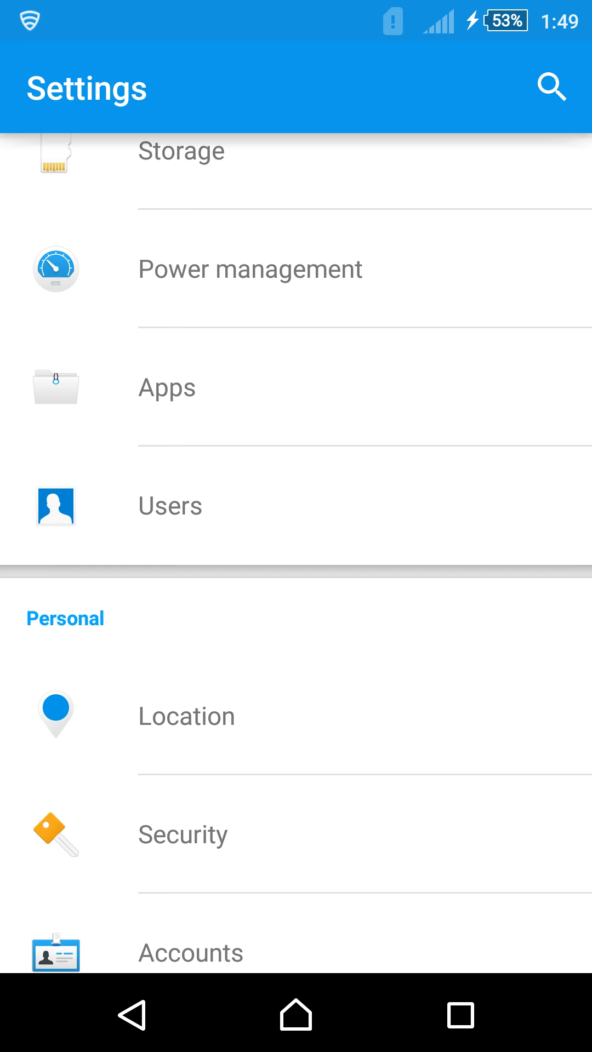
click(171, 504)
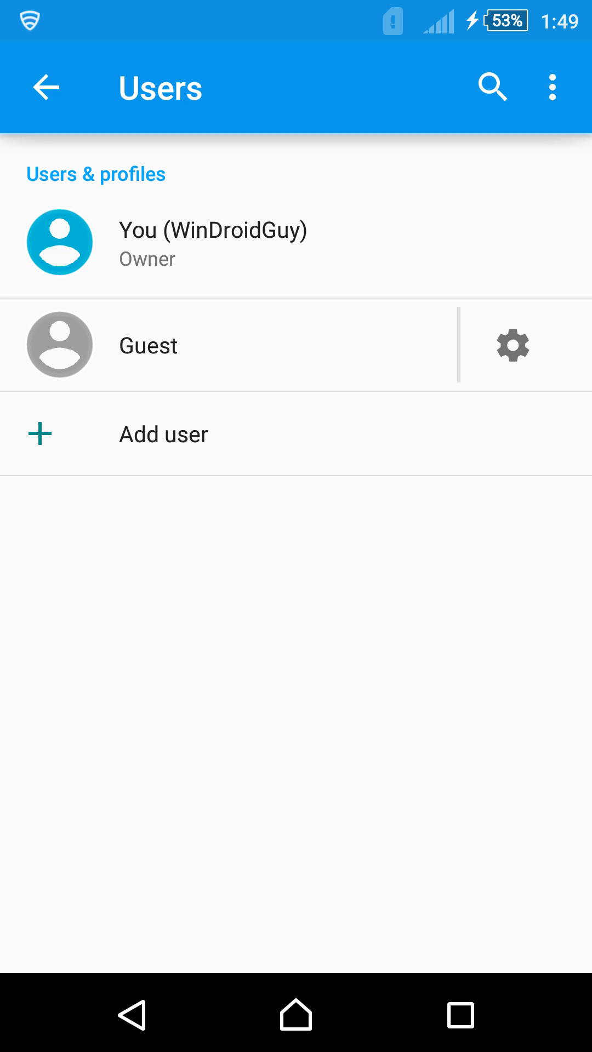
click(46, 87)
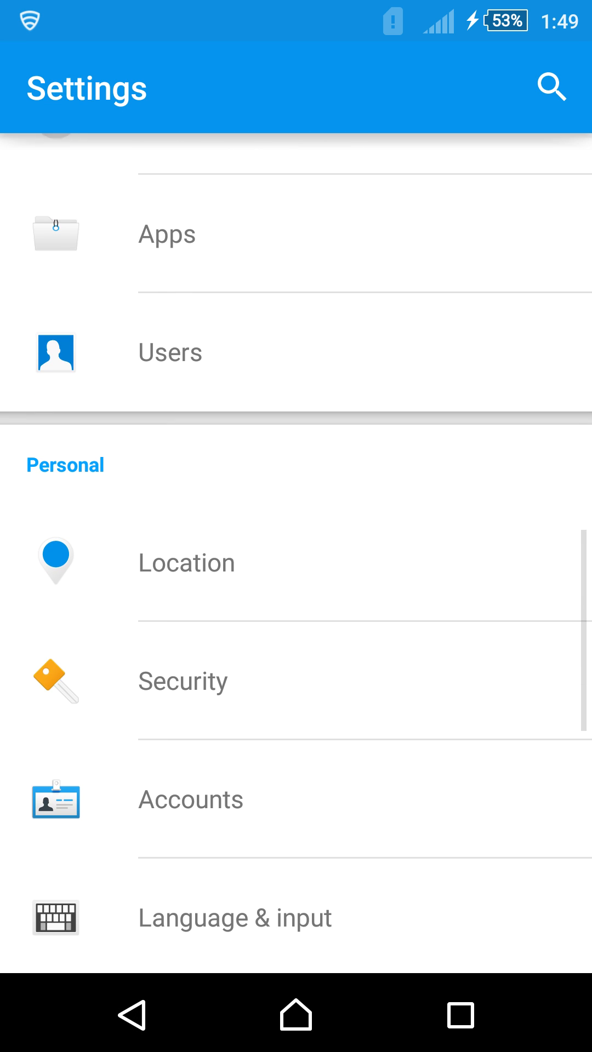
scroll(down, 3)
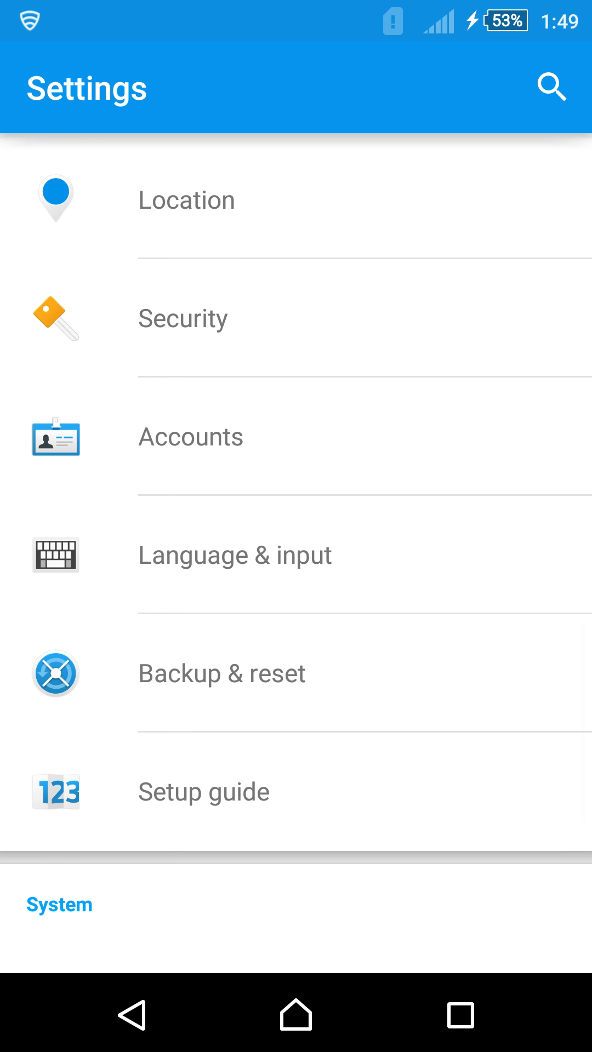
scroll(down, 3)
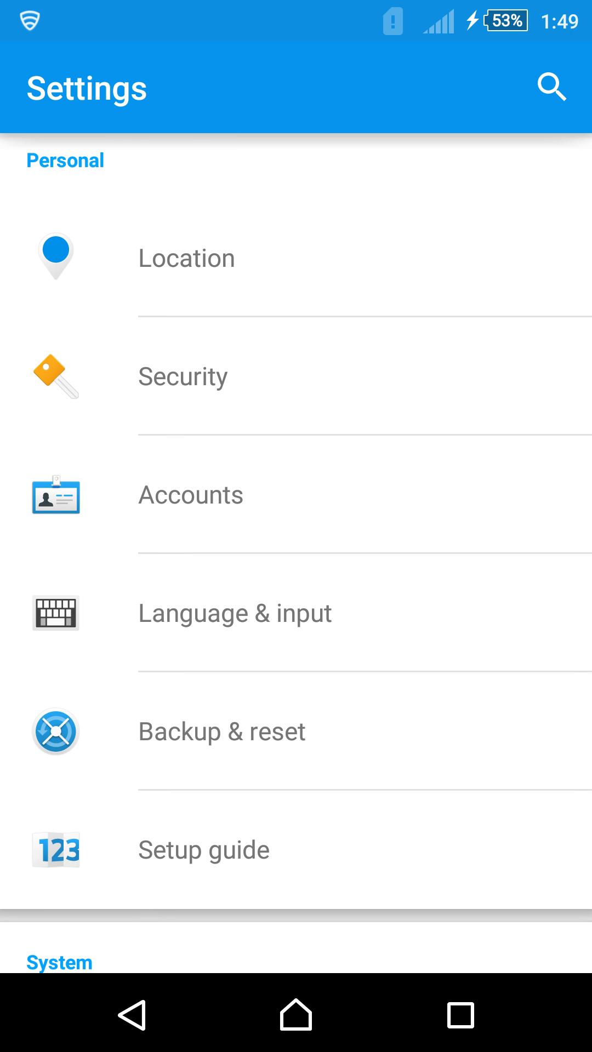
click(183, 375)
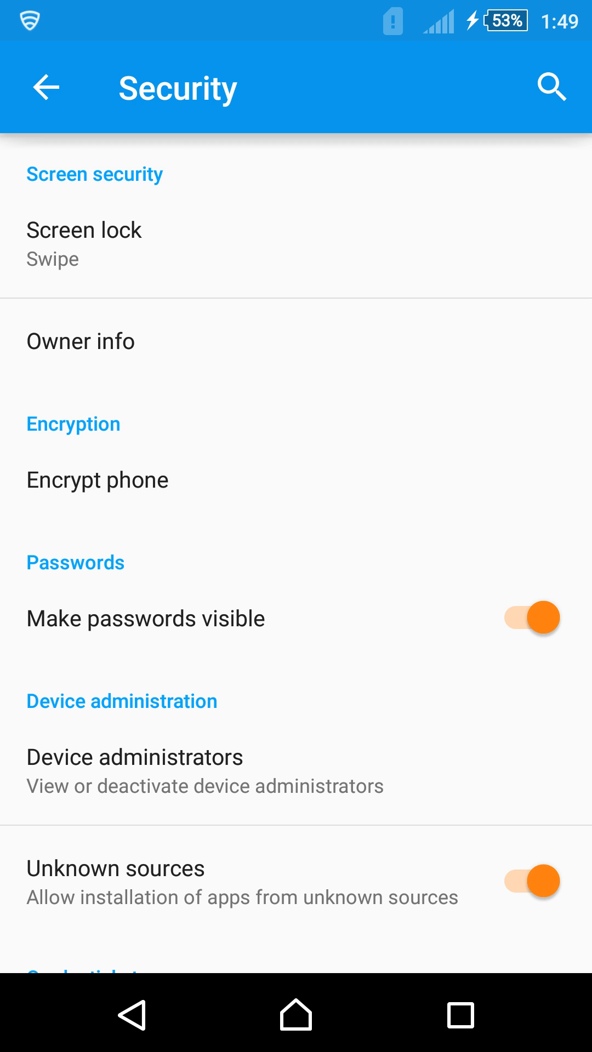
scroll(down, 3)
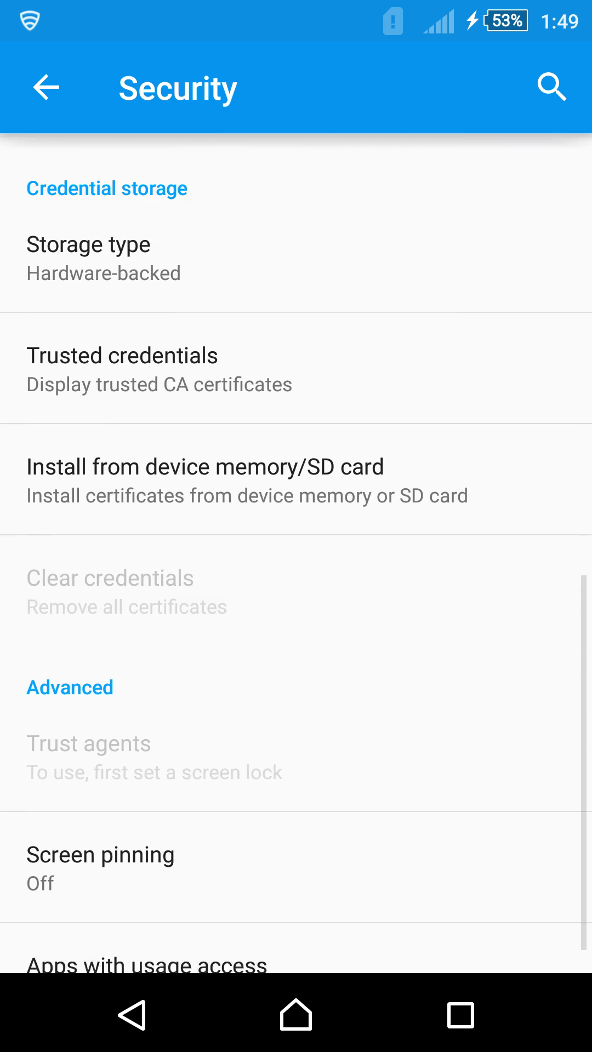
click(46, 88)
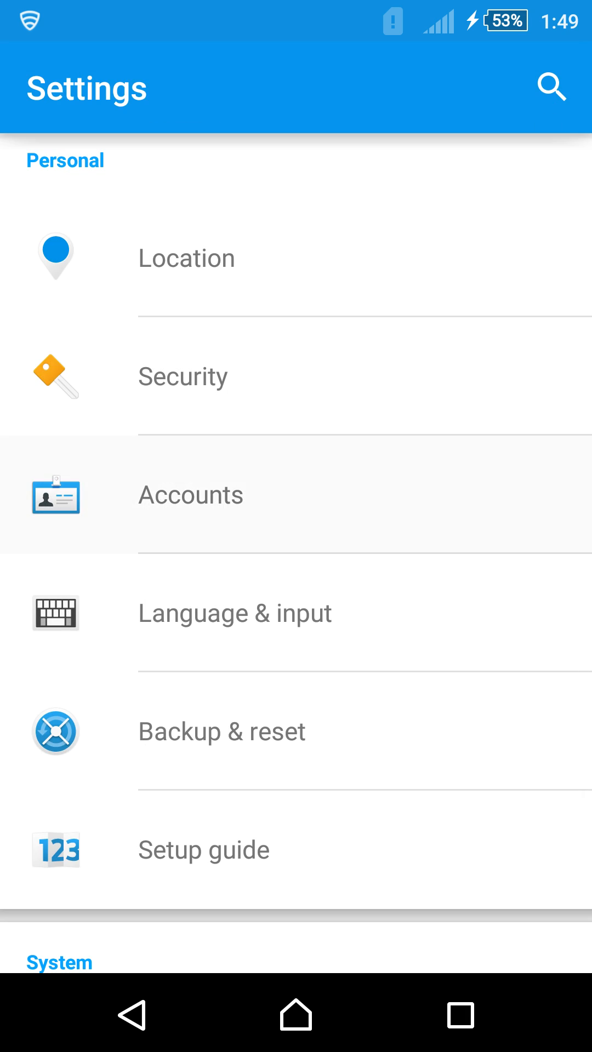
click(190, 494)
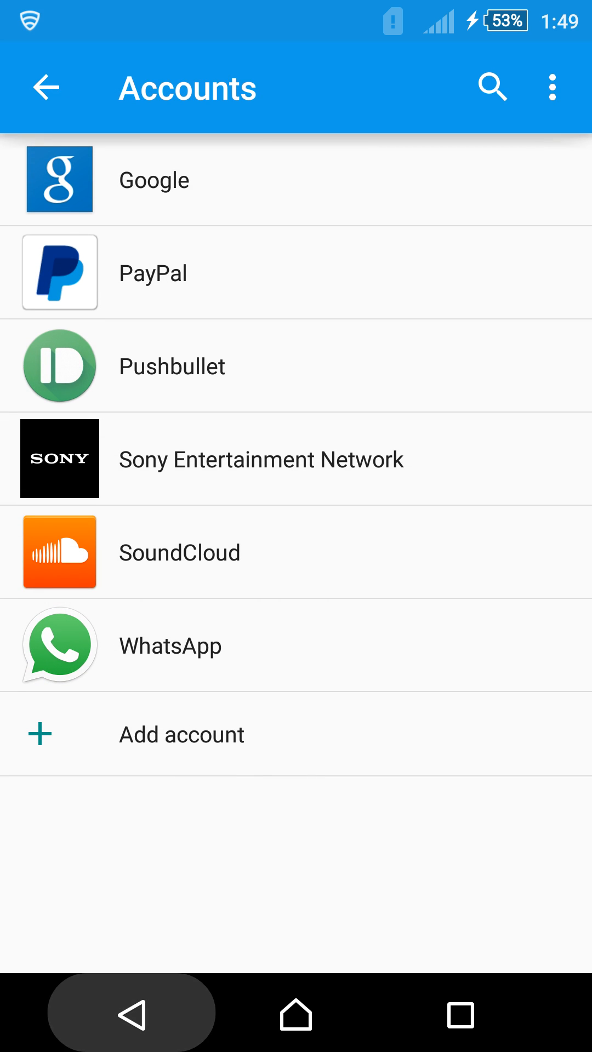
click(45, 87)
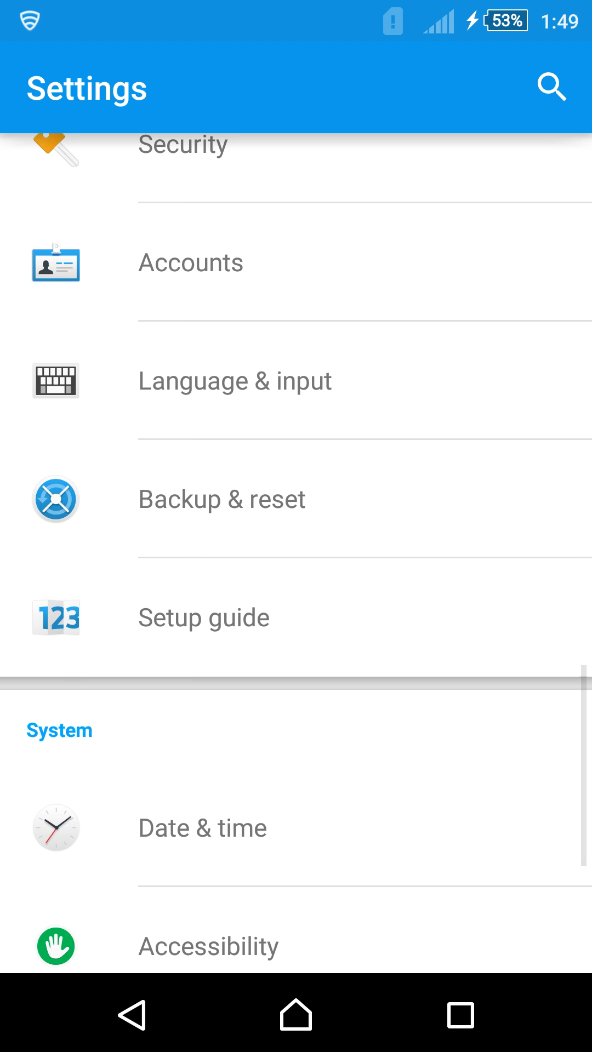
click(201, 827)
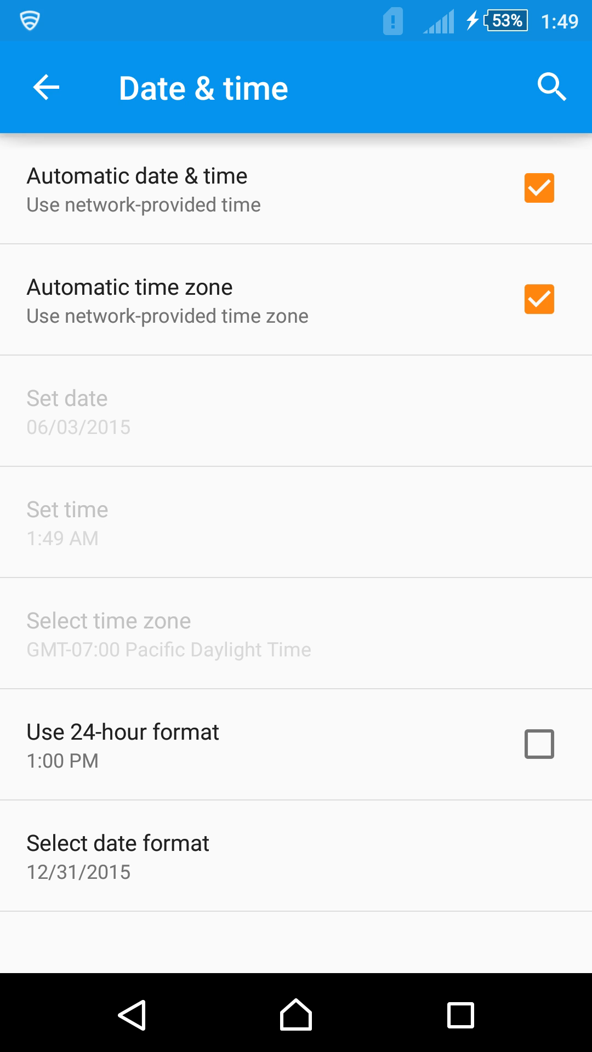
click(45, 87)
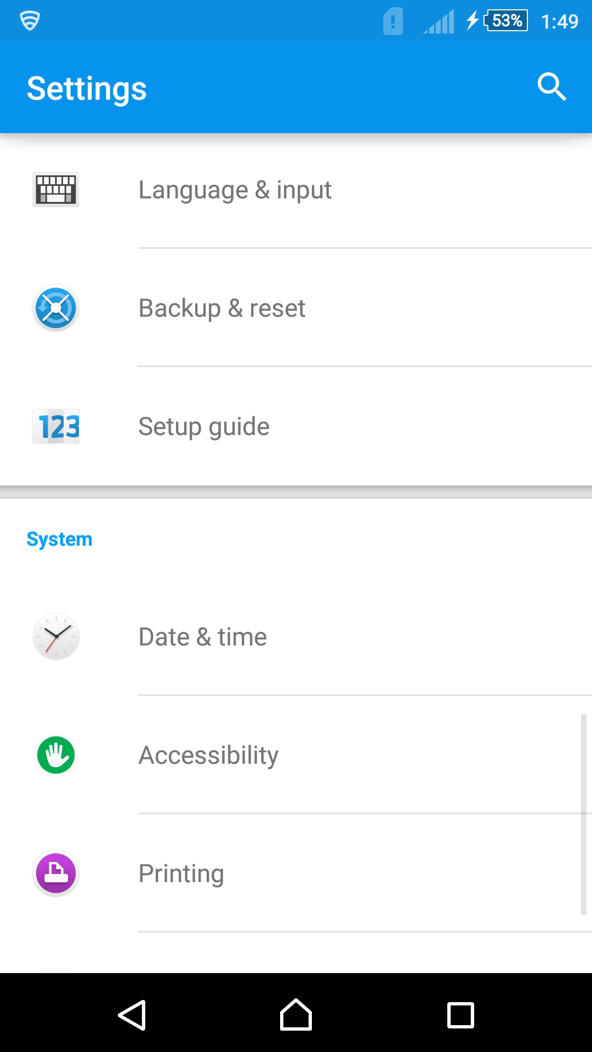
click(208, 755)
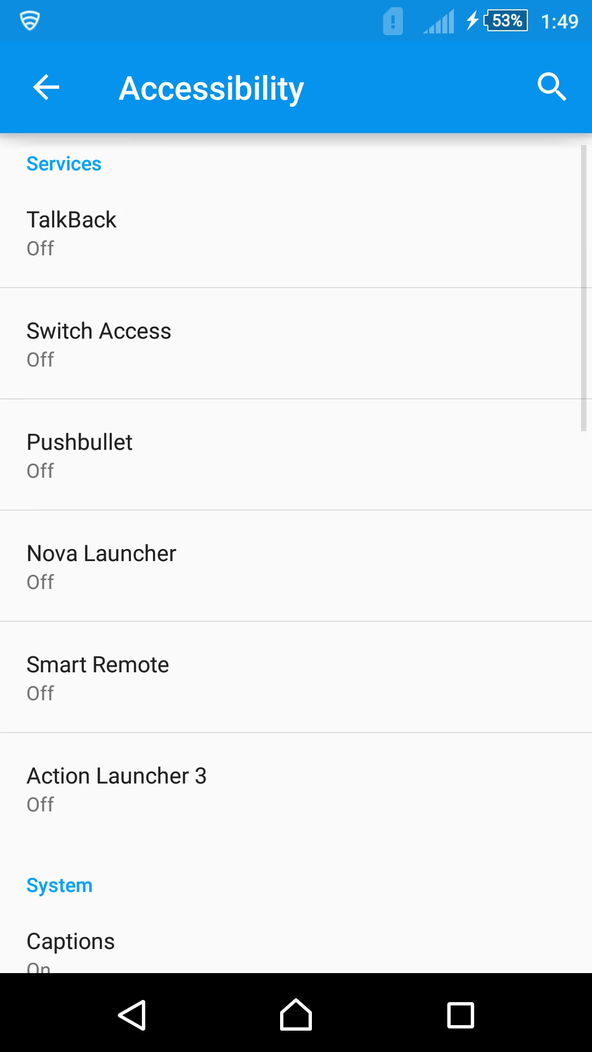
scroll(down, 3)
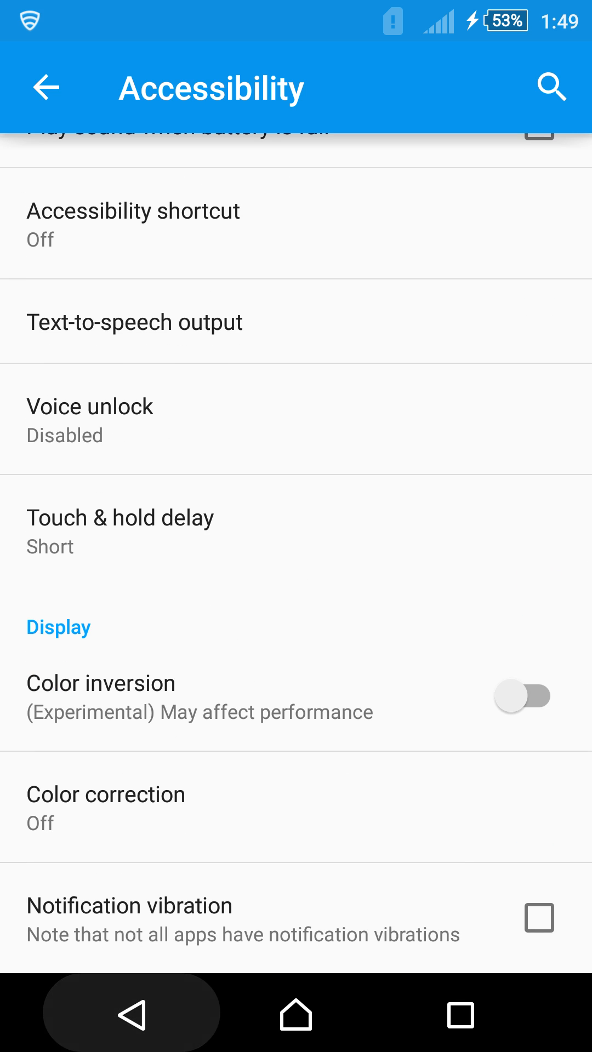
click(45, 87)
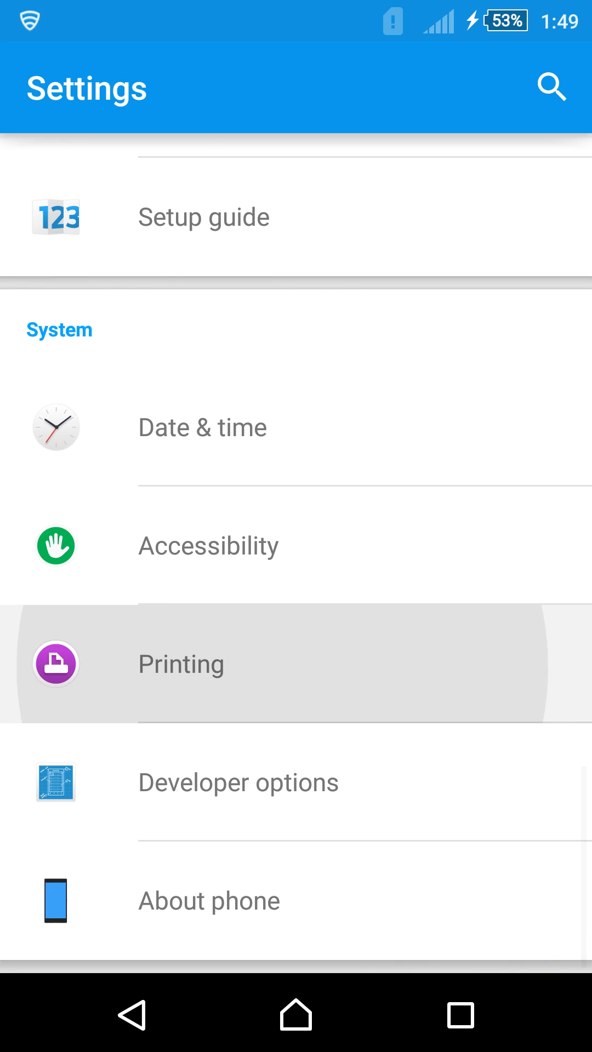
click(180, 664)
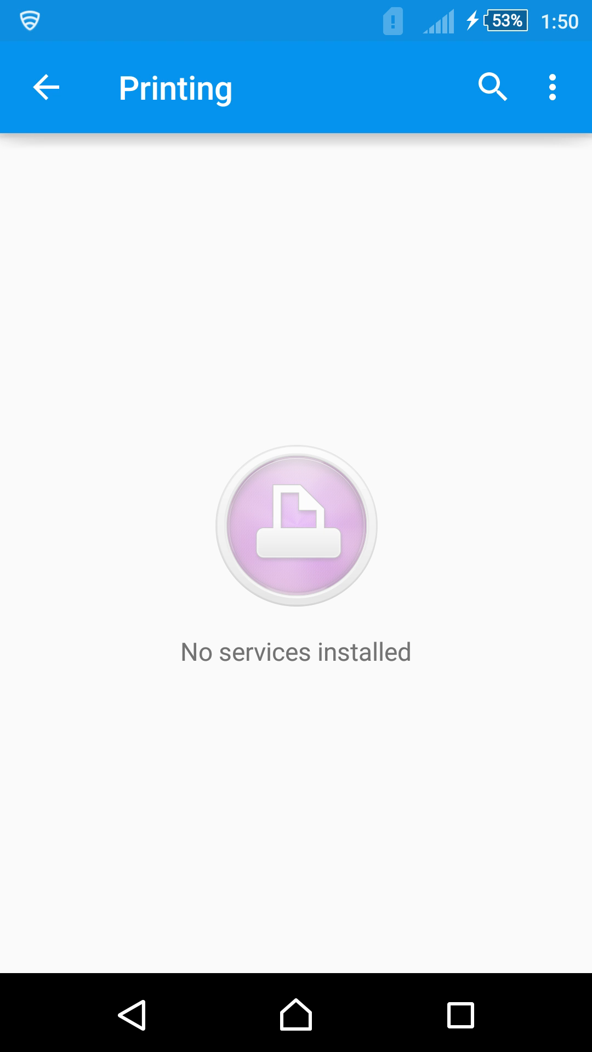
click(127, 1013)
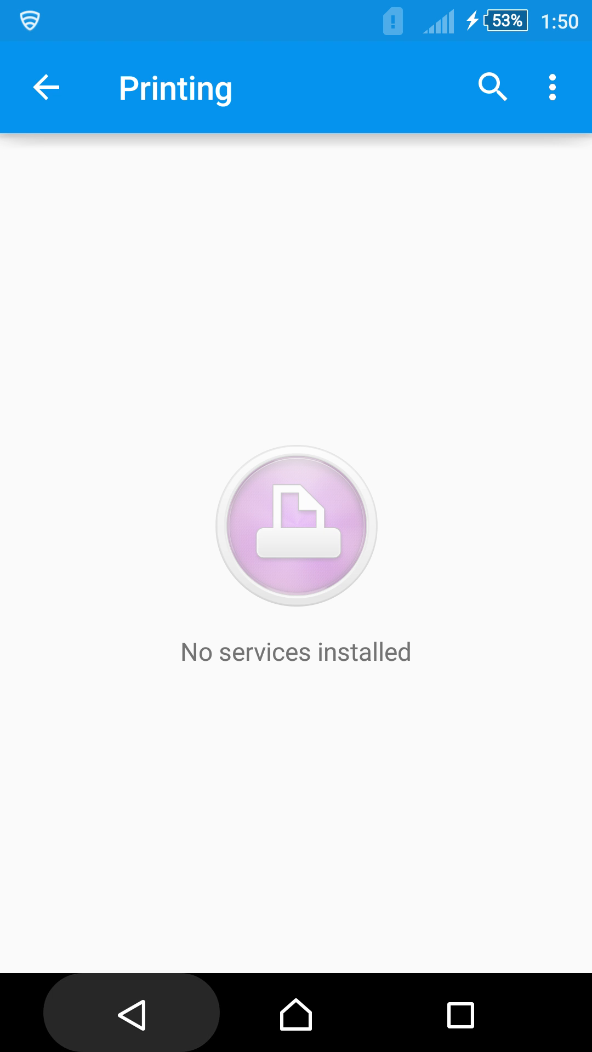
click(45, 87)
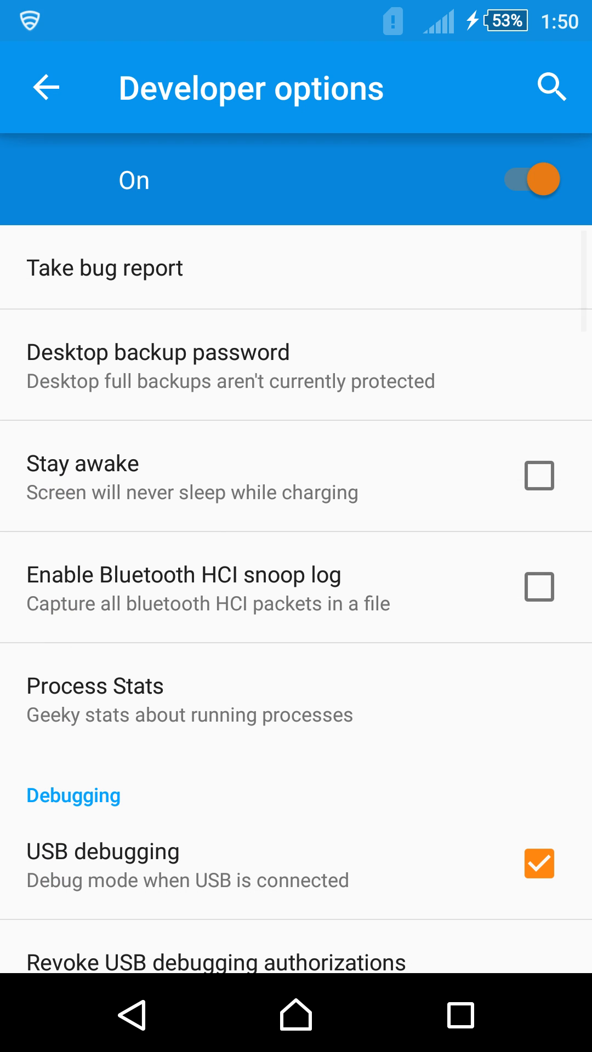
scroll(down, 3)
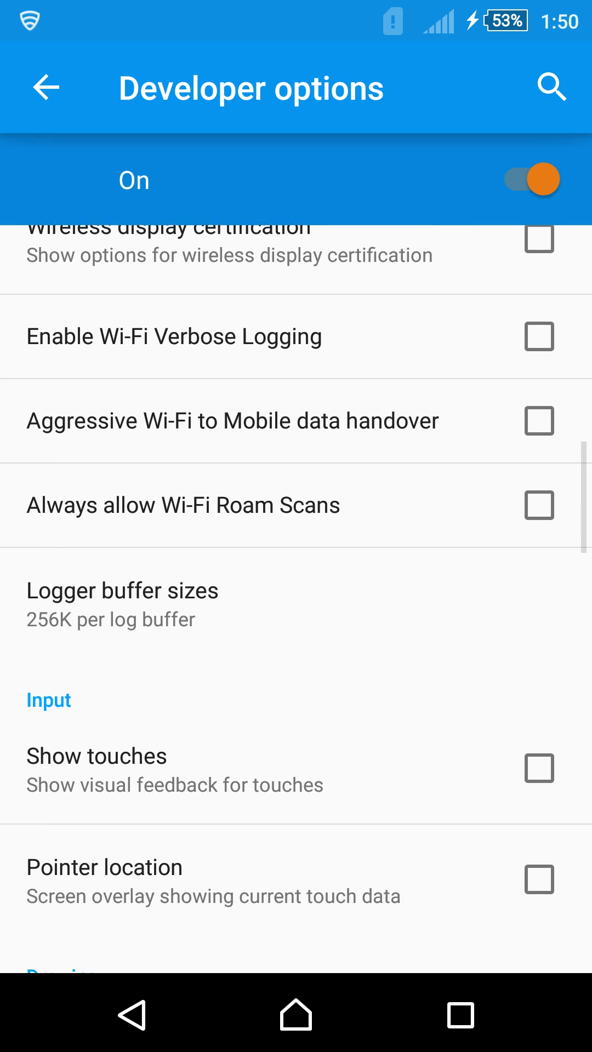
scroll(down, 3)
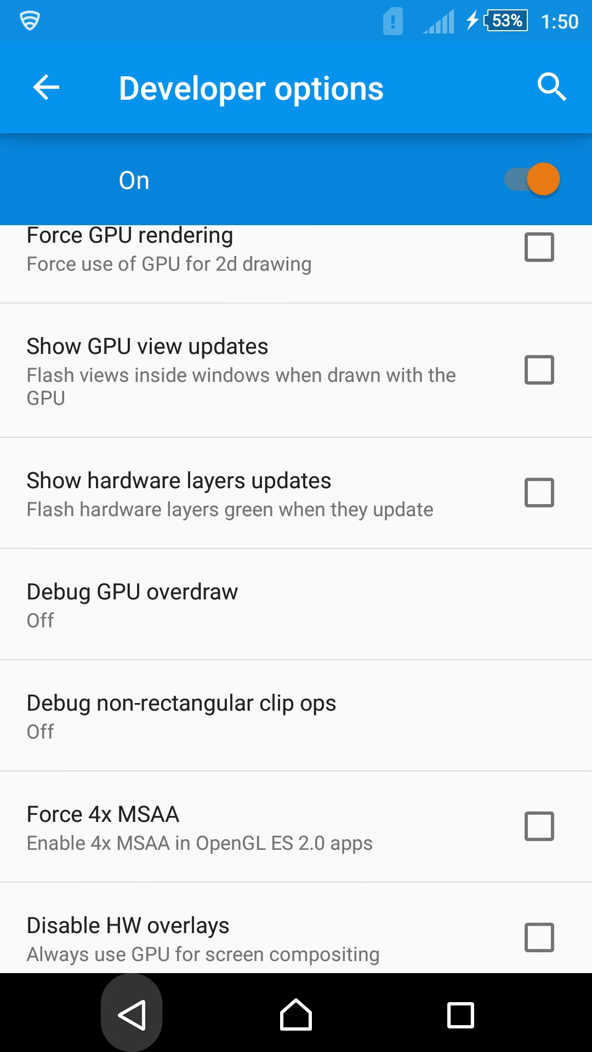
click(46, 87)
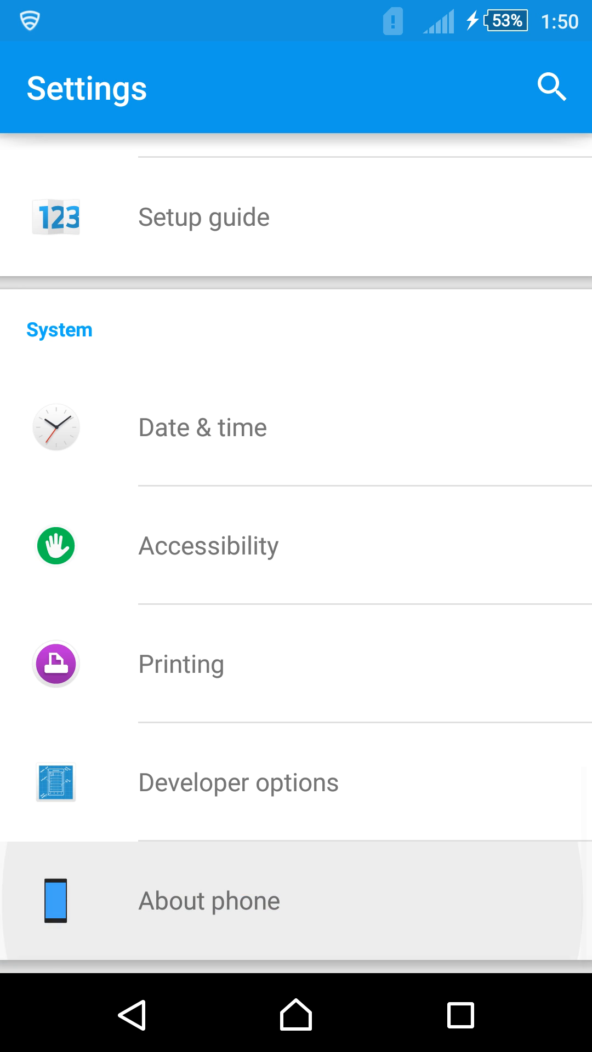
- Open About phone showing Android 5.0.2, model D6616 and build 23.1.C.0.385
click(209, 900)
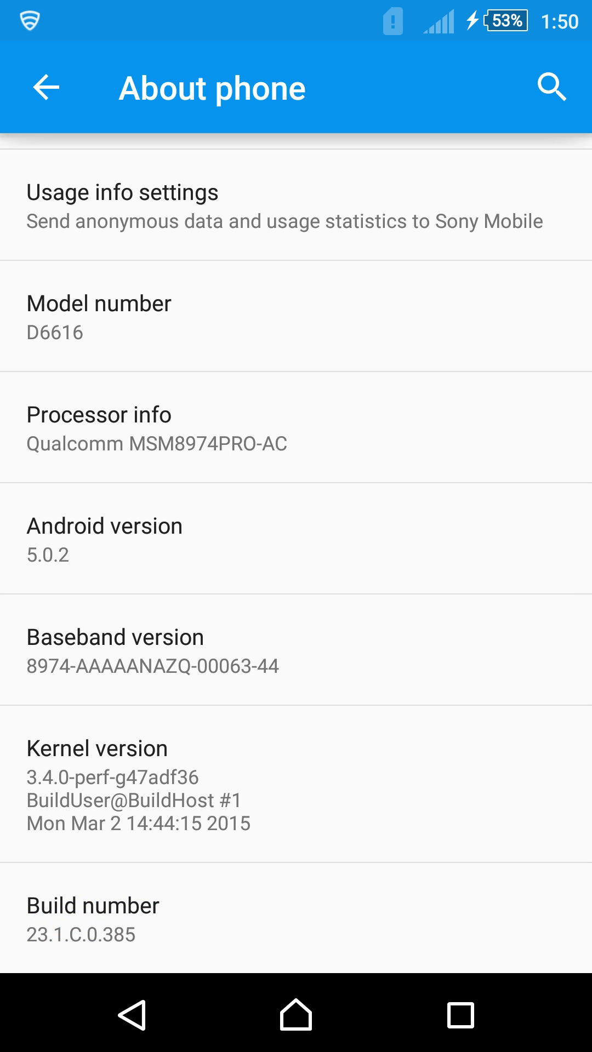
- Go to the home screen with the 1:51 clock and Music, Album, Movies shortcuts
click(295, 1015)
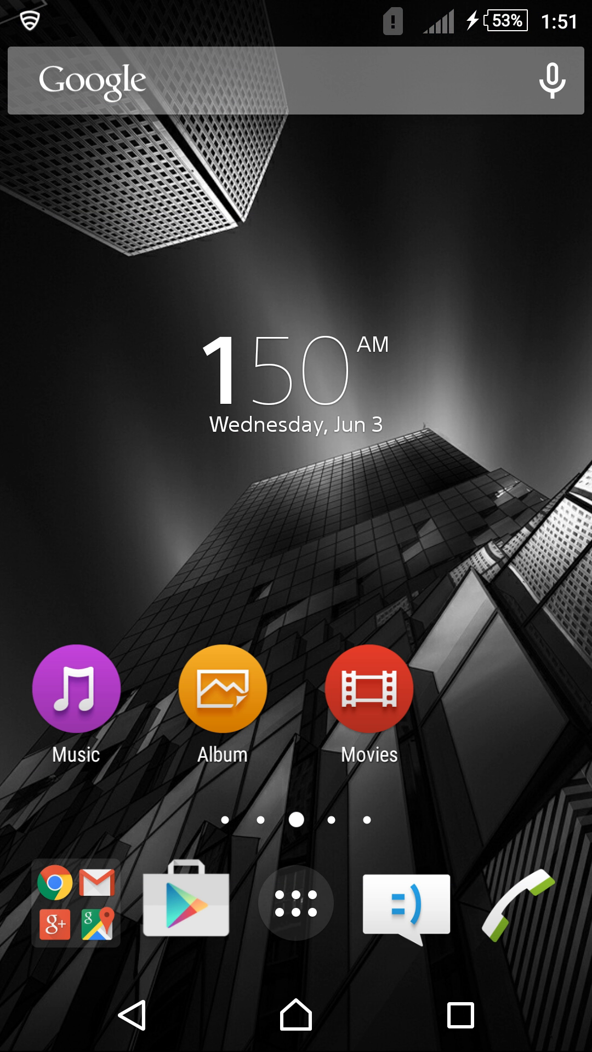
scroll(down, 3)
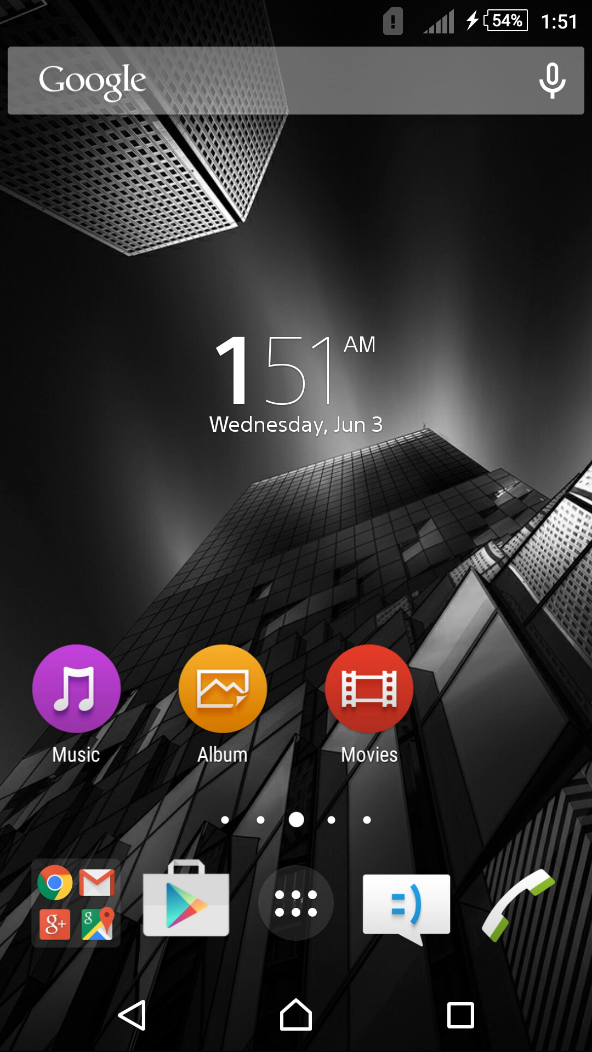
- Open the app drawer and page through to the fourth page, Keep to OfficeSuite
click(295, 903)
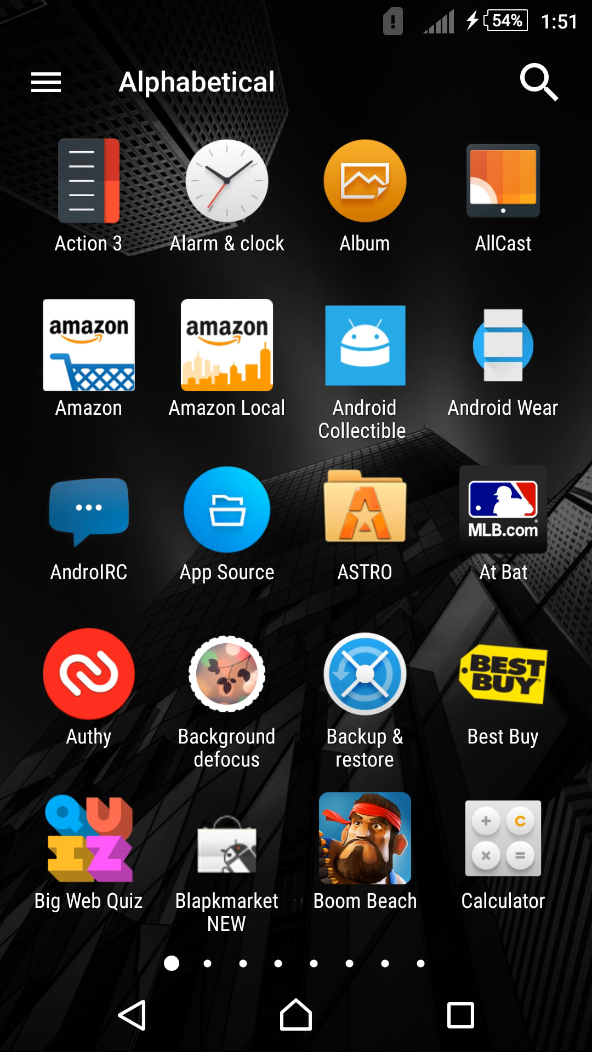
scroll(left, 3)
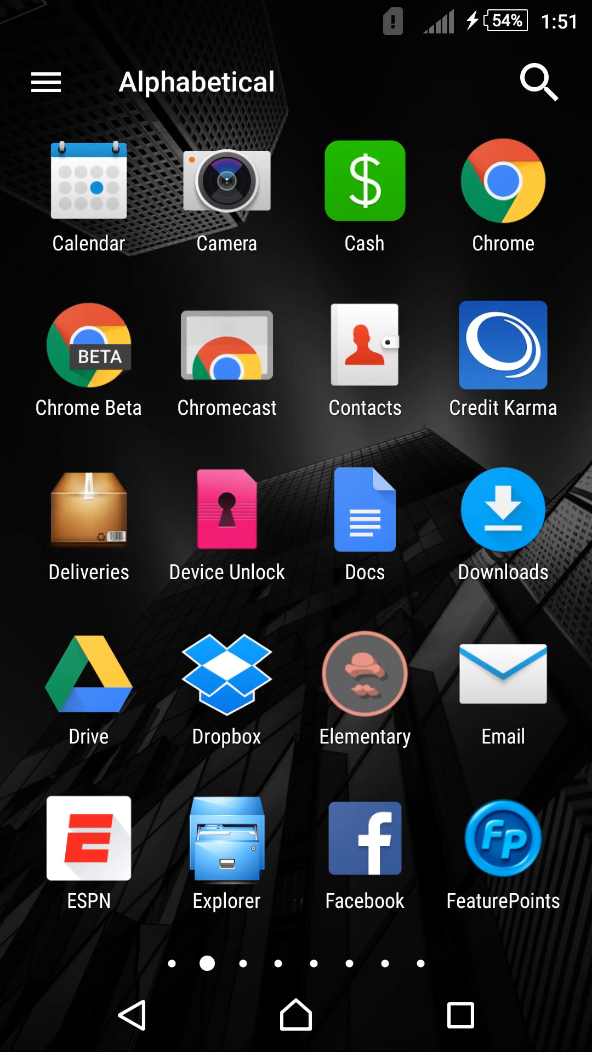
scroll(left, 3)
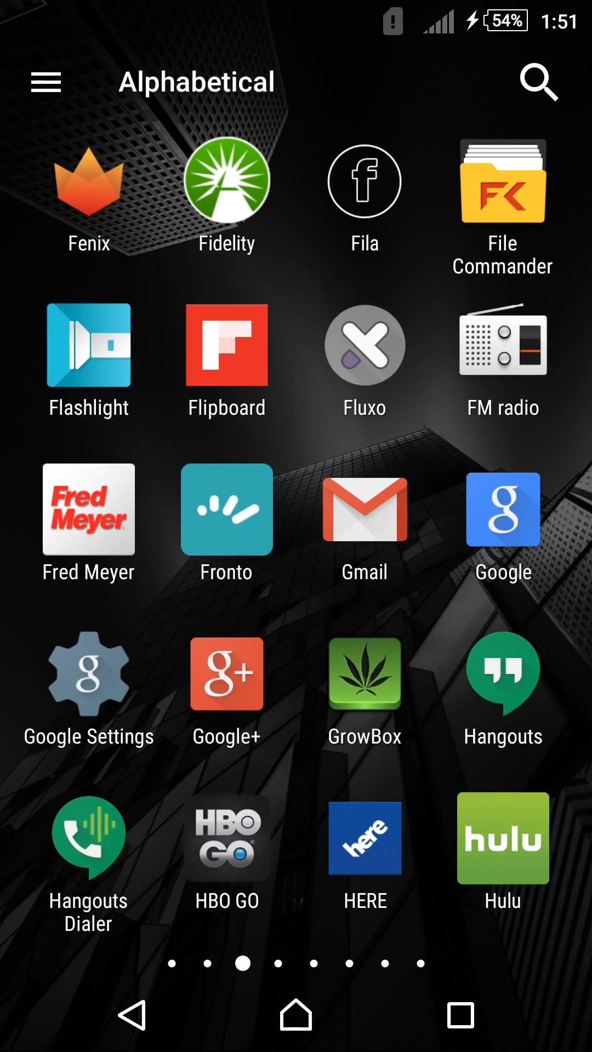
scroll(left, 3)
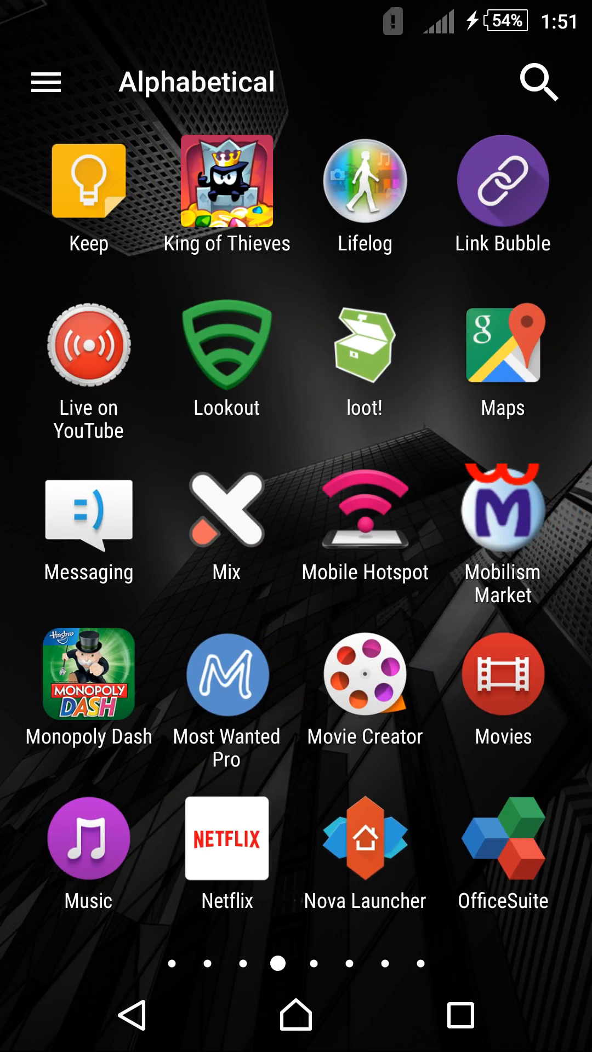